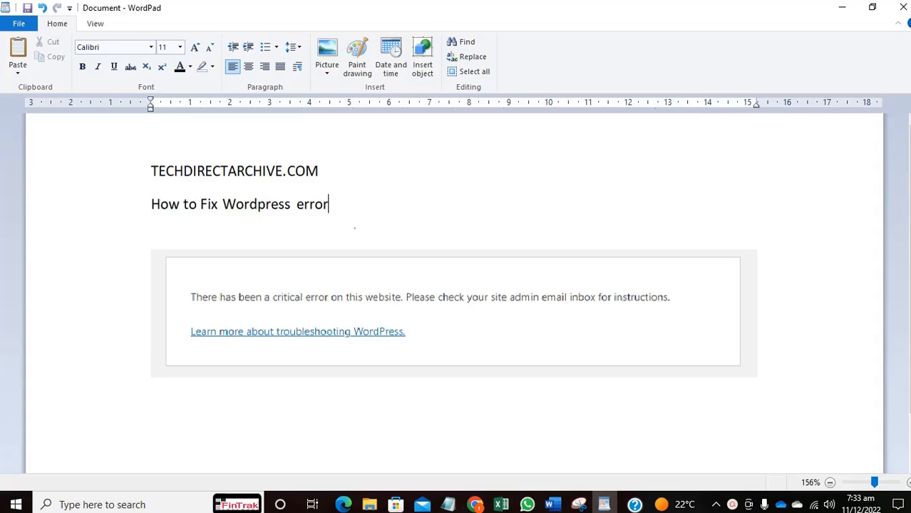
mouse_move(477, 503)
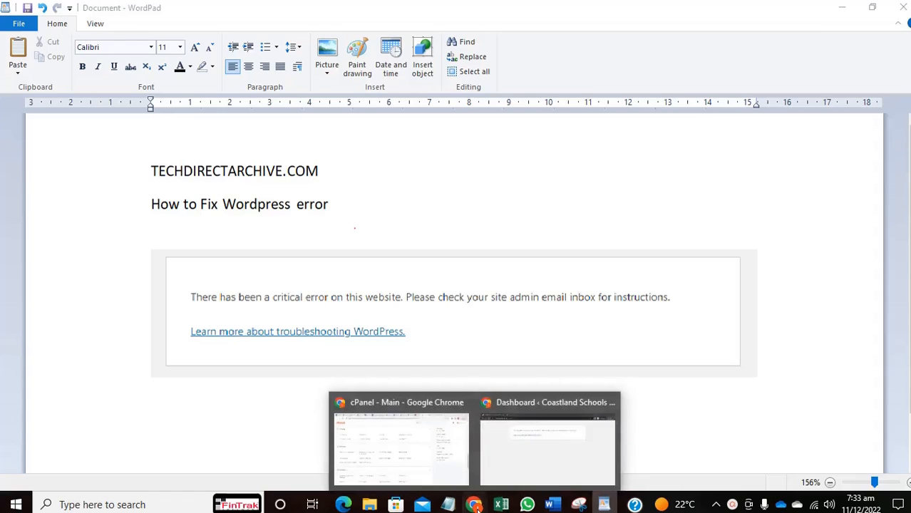
Switch from the WordPad notes to the browser window showing the cPanel home page
right_click(474, 502)
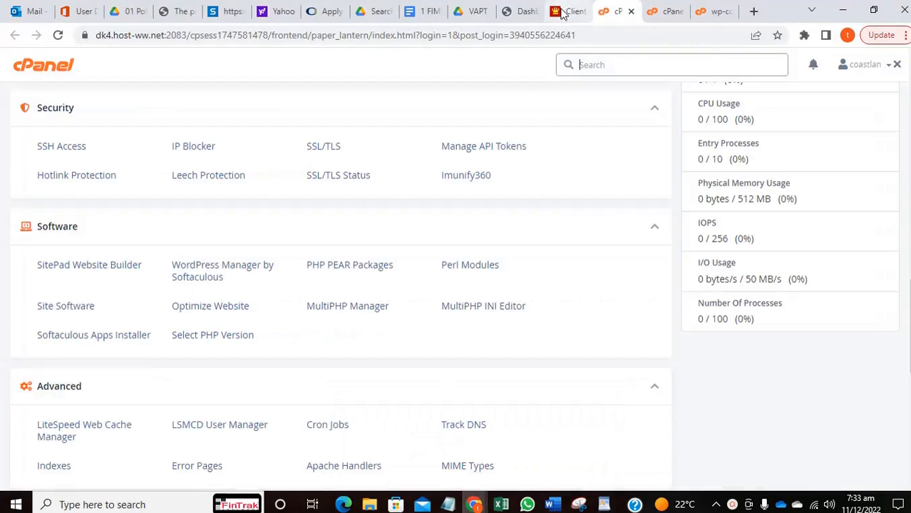
mouse_move(520, 11)
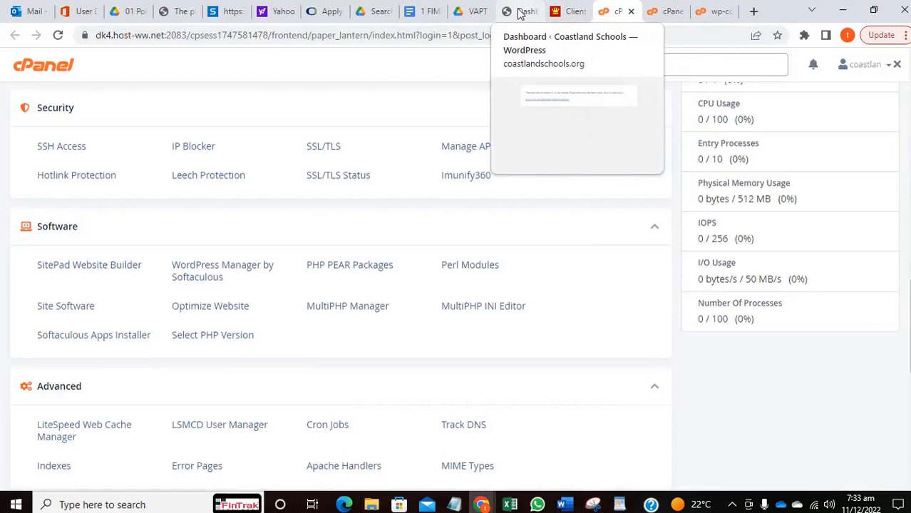
Load coastlandschools.org/wp-admin and confirm it still shows the critical error message
click(519, 11)
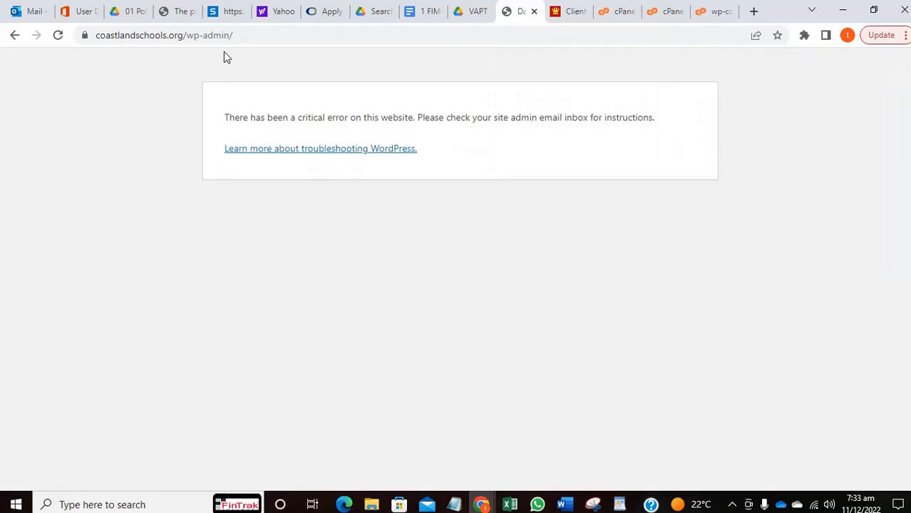
mouse_move(220, 52)
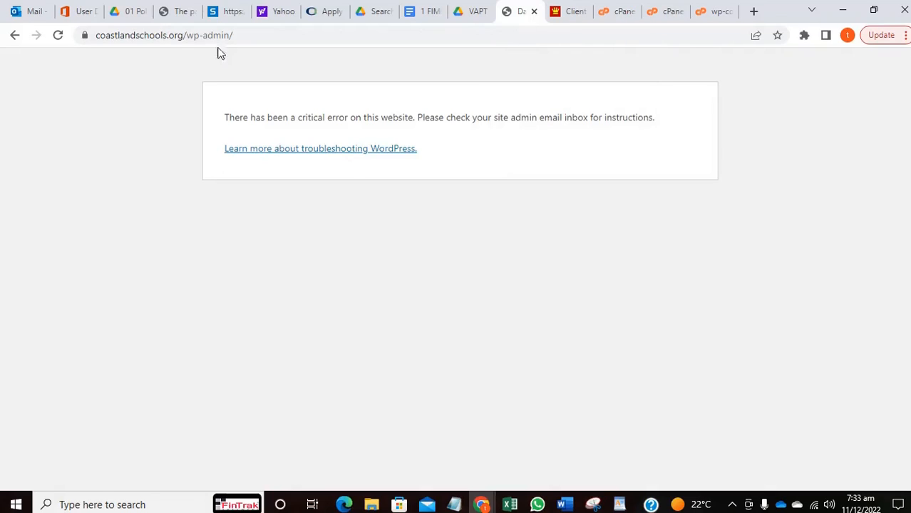
mouse_move(245, 55)
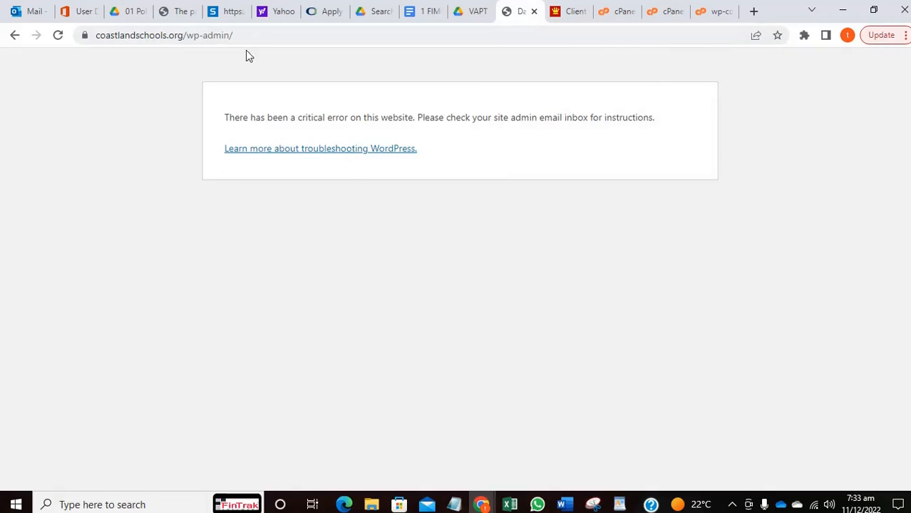
mouse_move(422, 131)
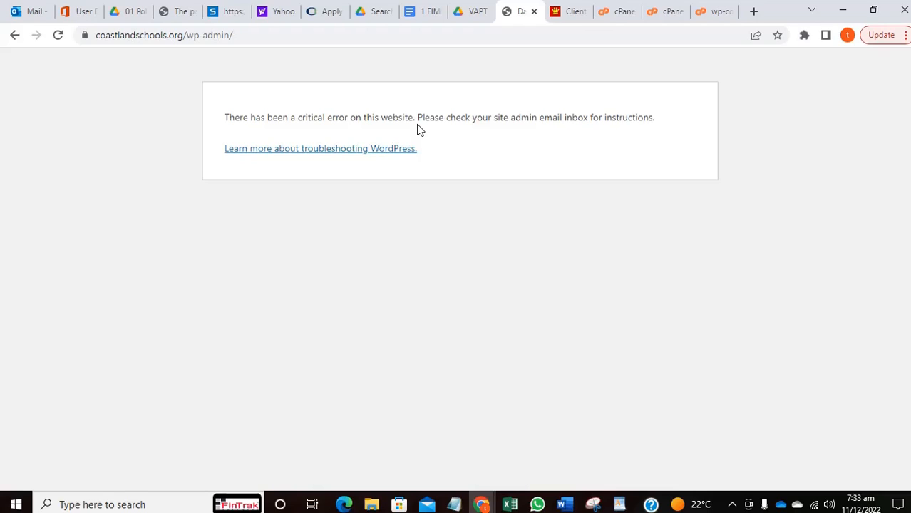
mouse_move(502, 171)
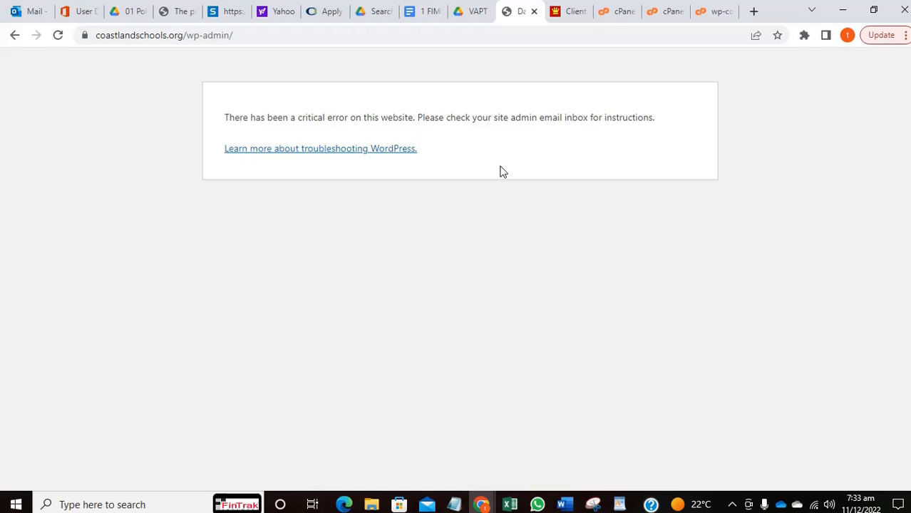
mouse_move(514, 155)
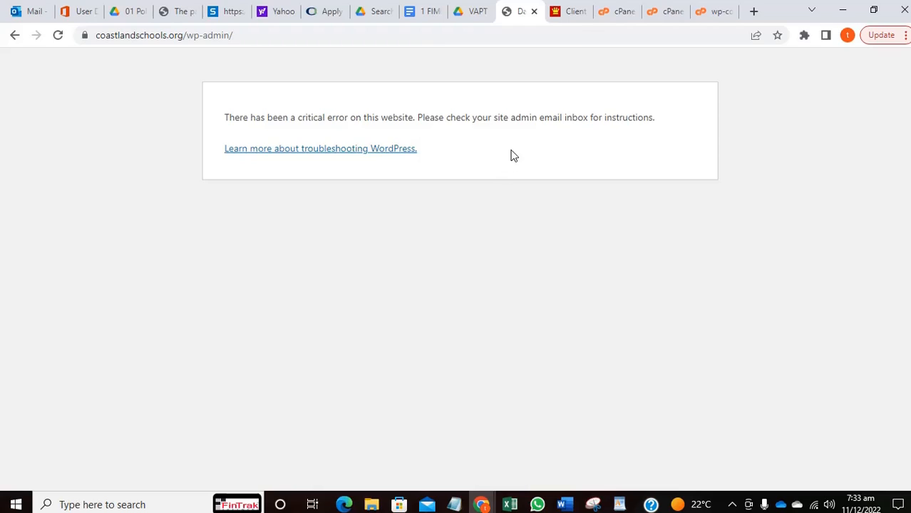
mouse_move(618, 28)
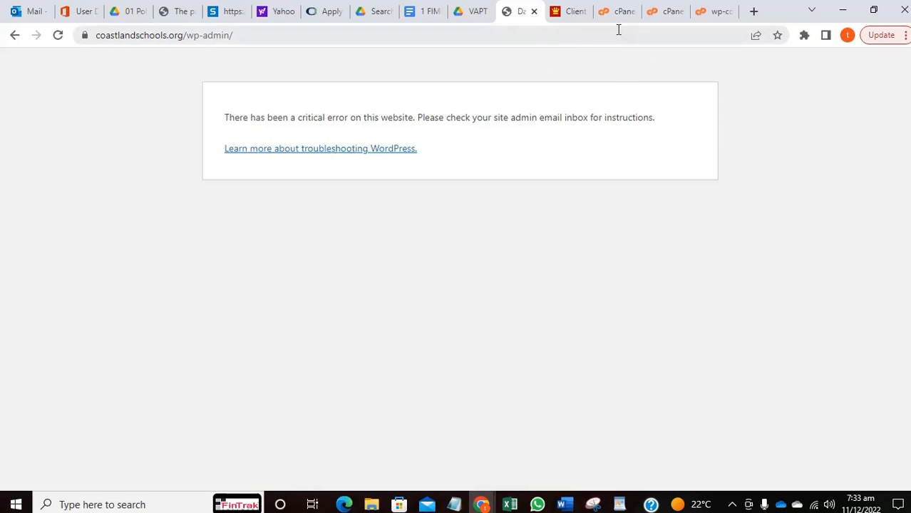
mouse_move(636, 101)
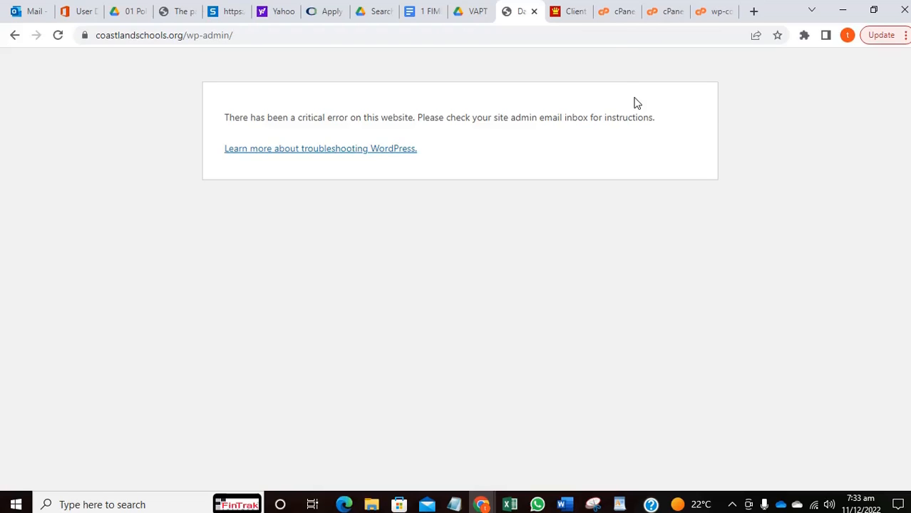
mouse_move(622, 11)
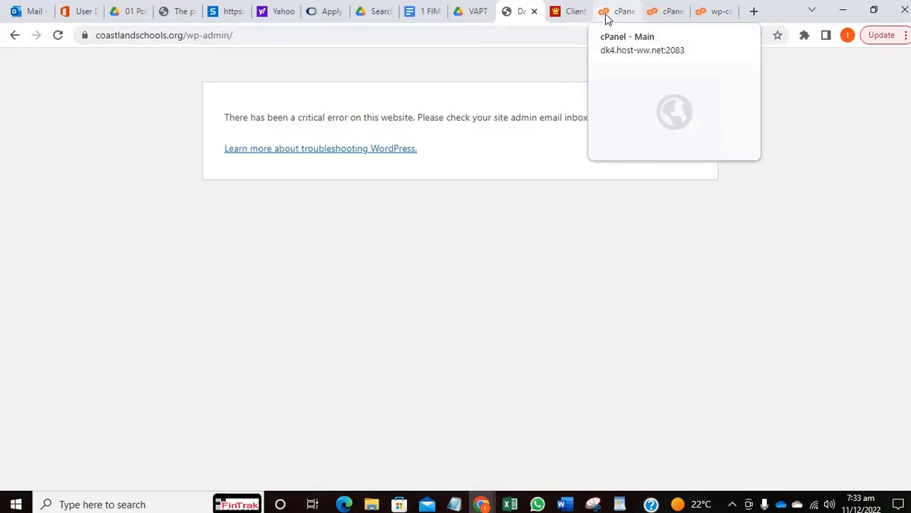
Return to the cPanel home and open Select PHP Version under Software
click(616, 12)
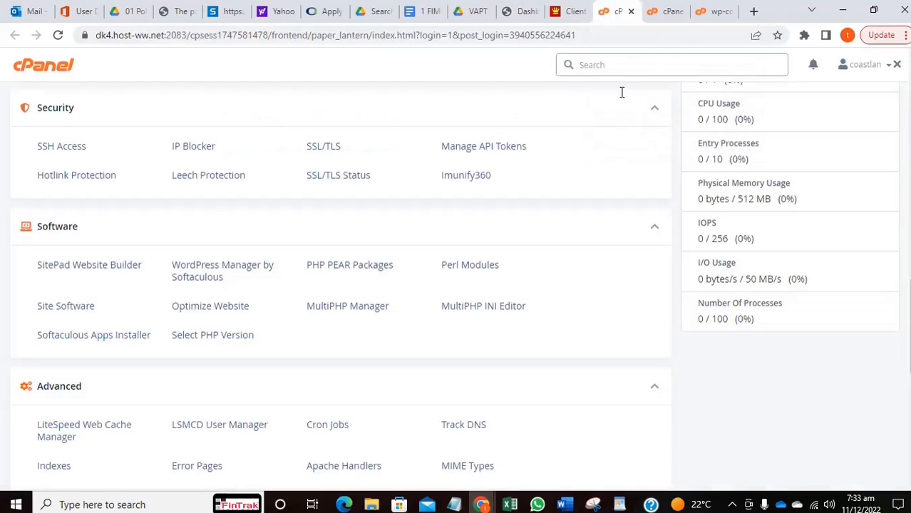
mouse_move(606, 174)
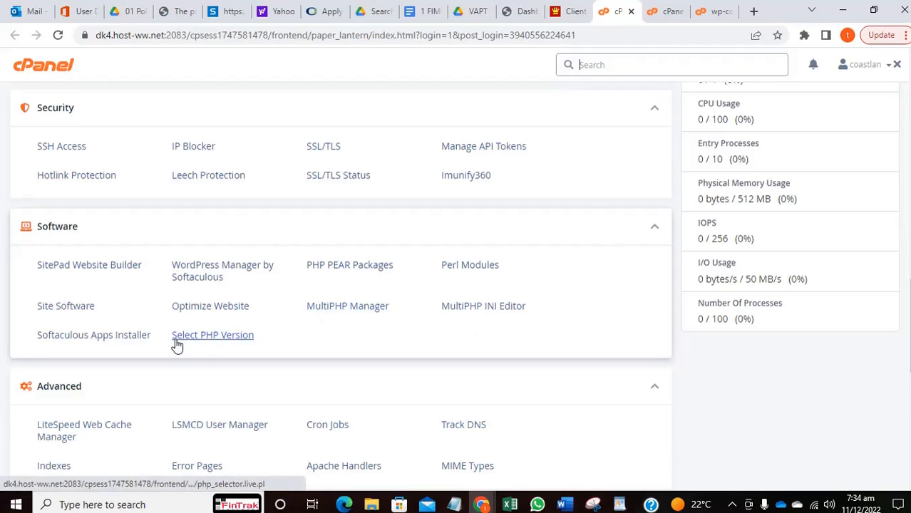
click(213, 335)
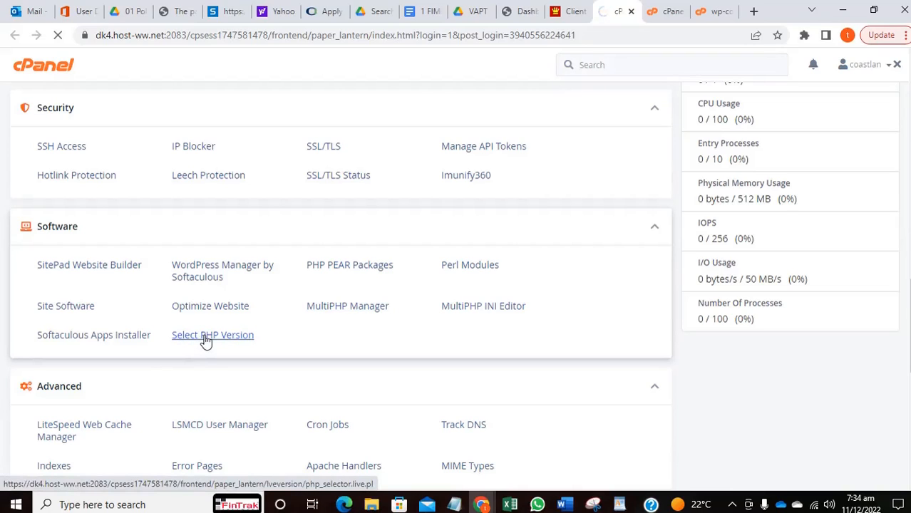
click(212, 335)
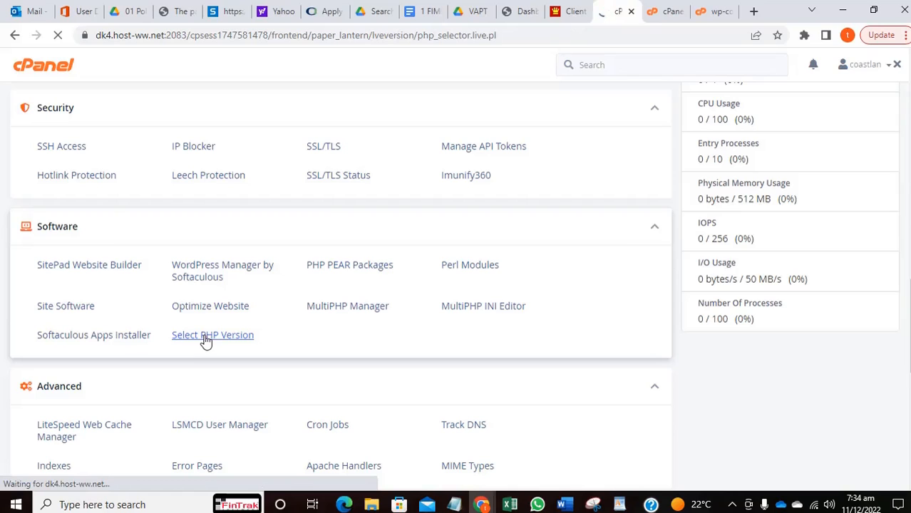
click(212, 335)
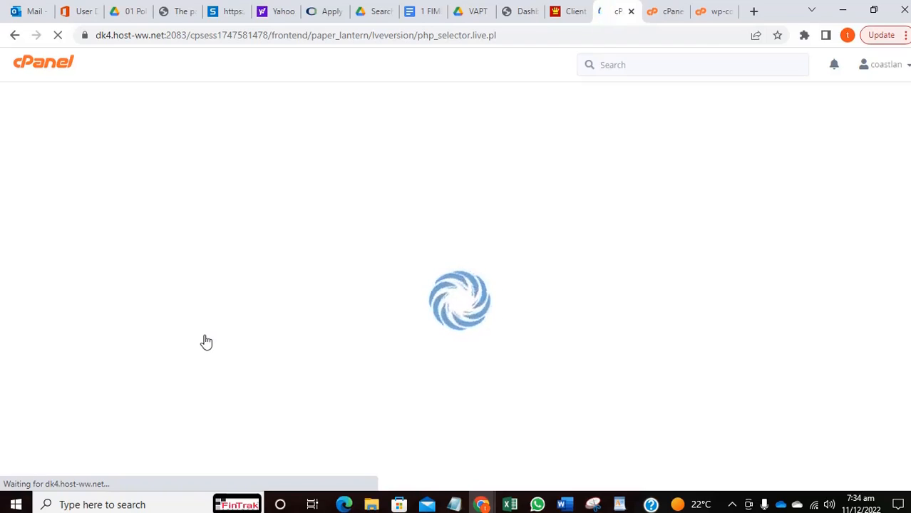
mouse_move(307, 277)
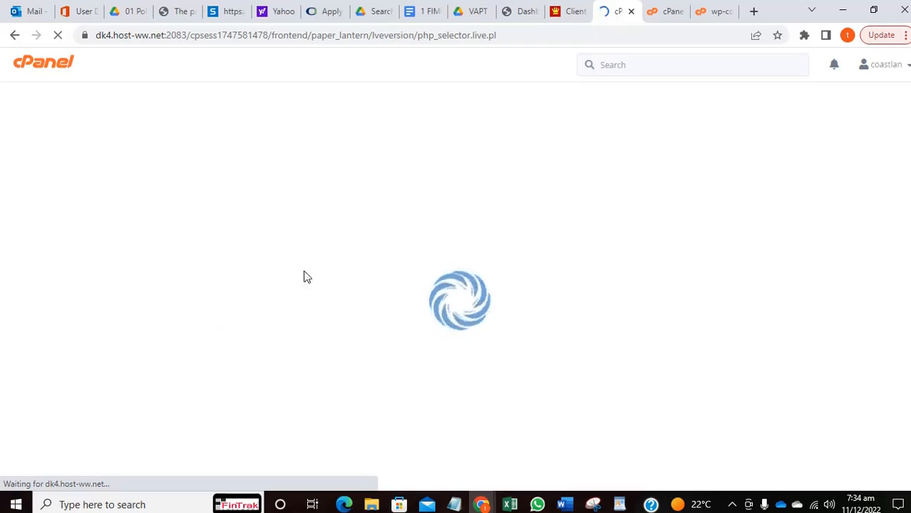
mouse_move(320, 272)
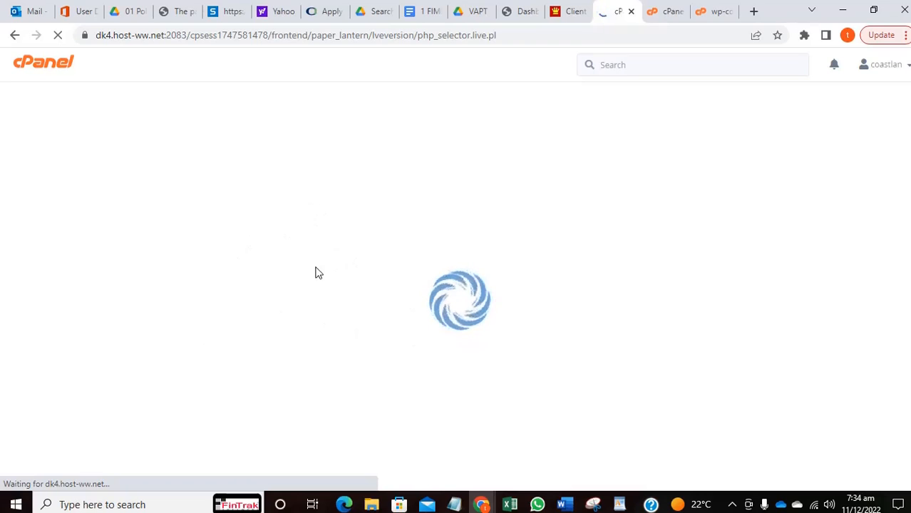
mouse_move(368, 319)
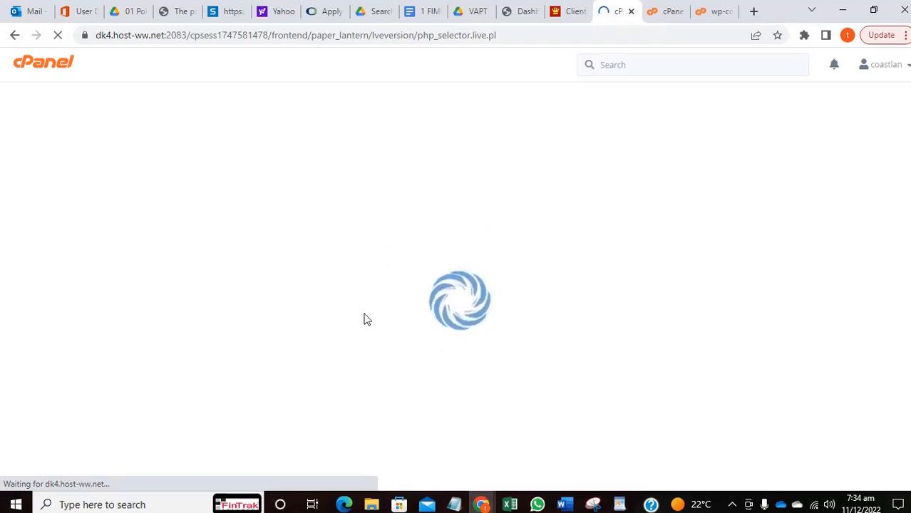
mouse_move(540, 241)
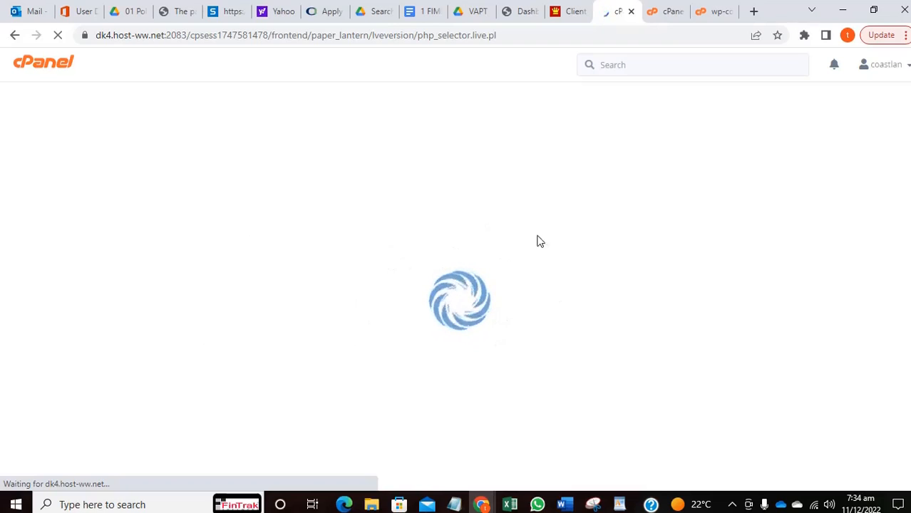
mouse_move(462, 268)
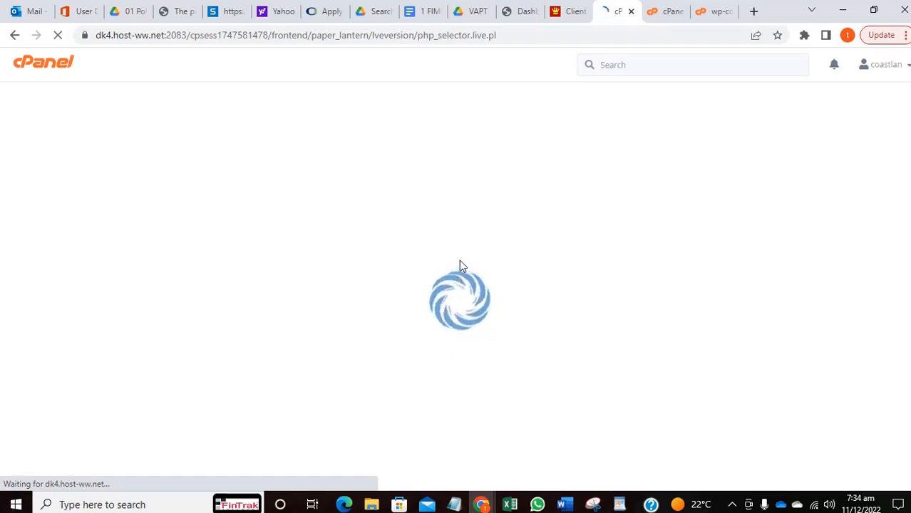
mouse_move(594, 126)
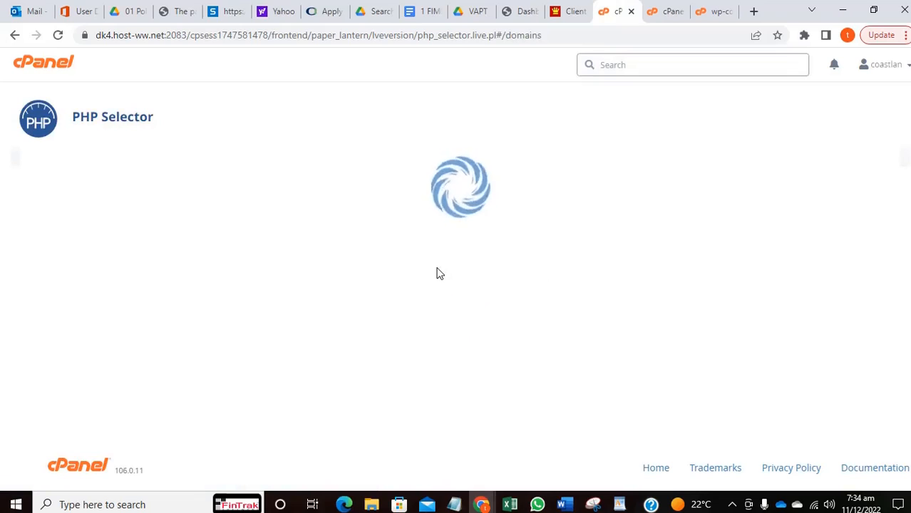
mouse_move(377, 228)
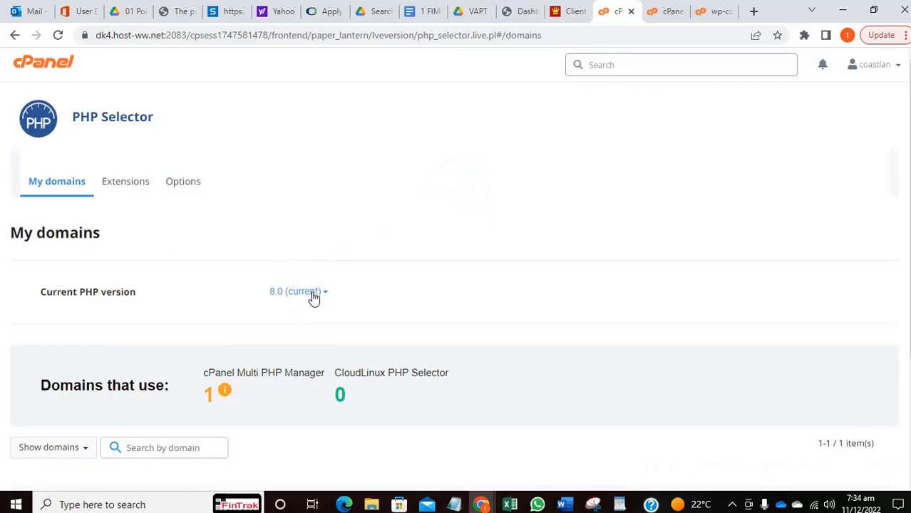
mouse_move(263, 325)
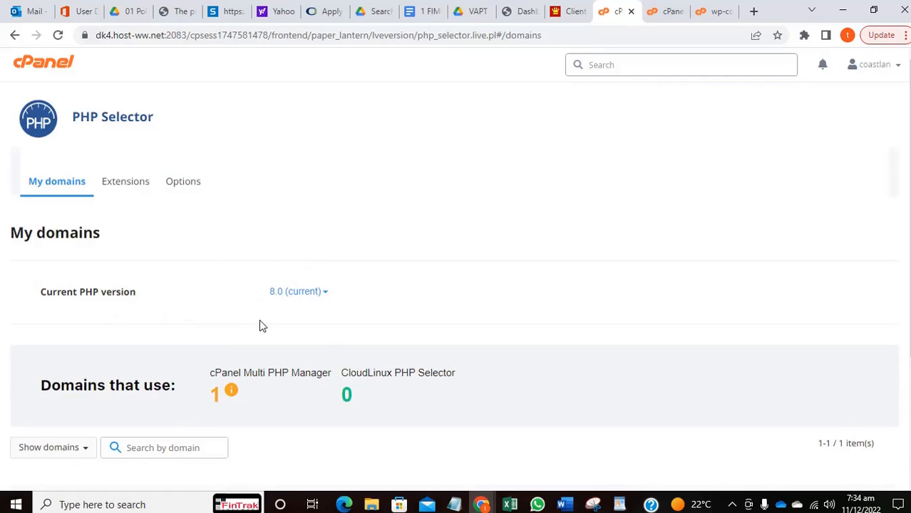
mouse_move(325, 298)
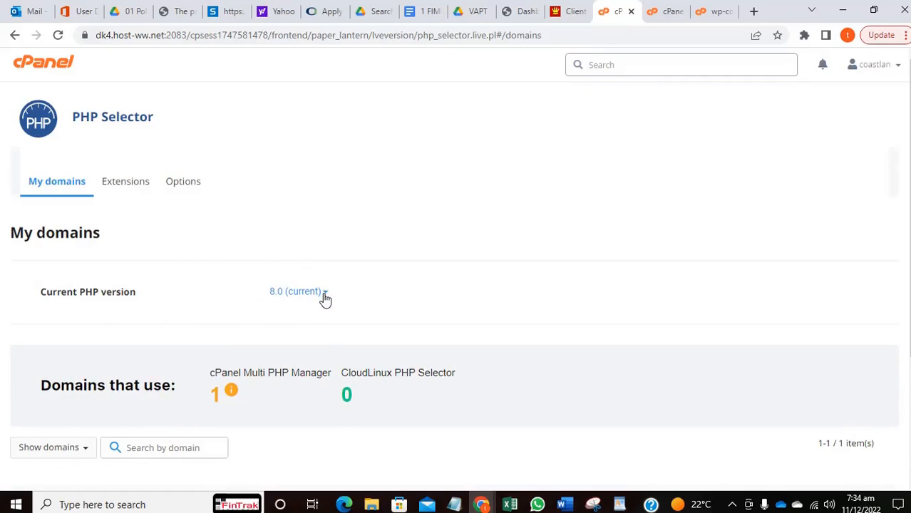
click(296, 291)
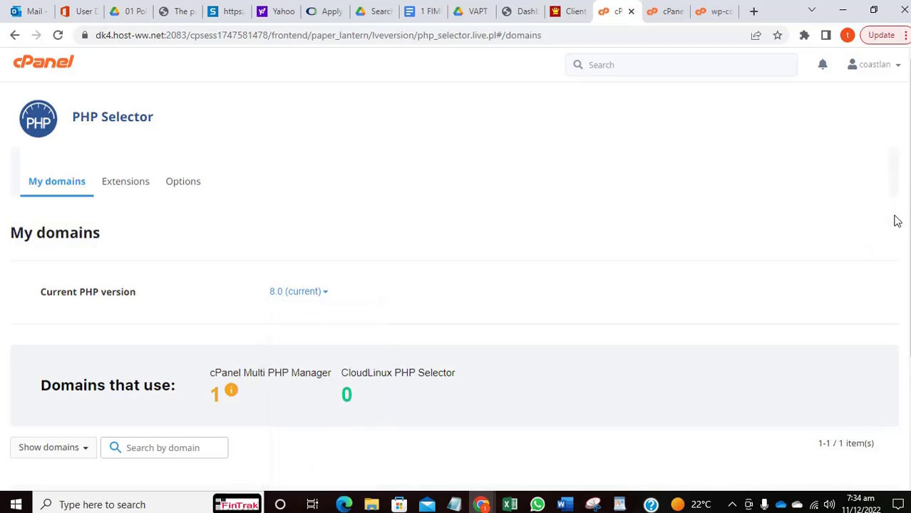
scroll(down, 3)
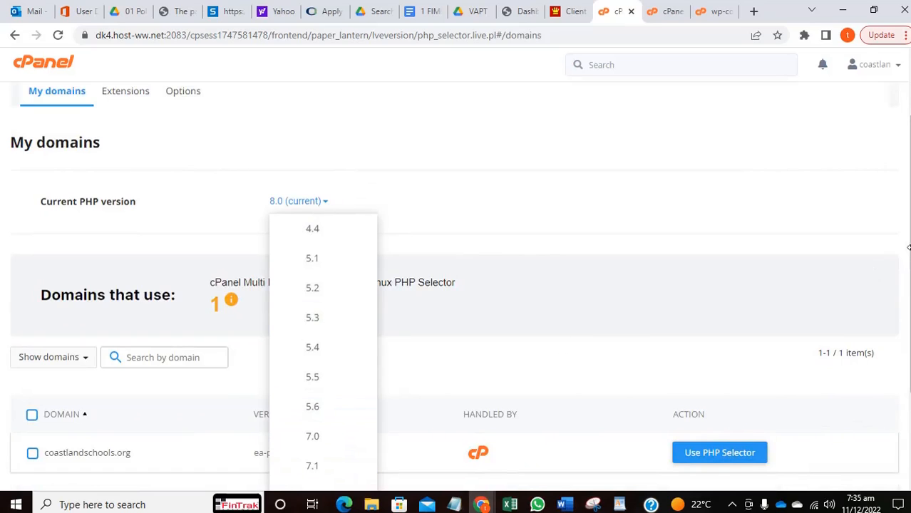
scroll(down, 3)
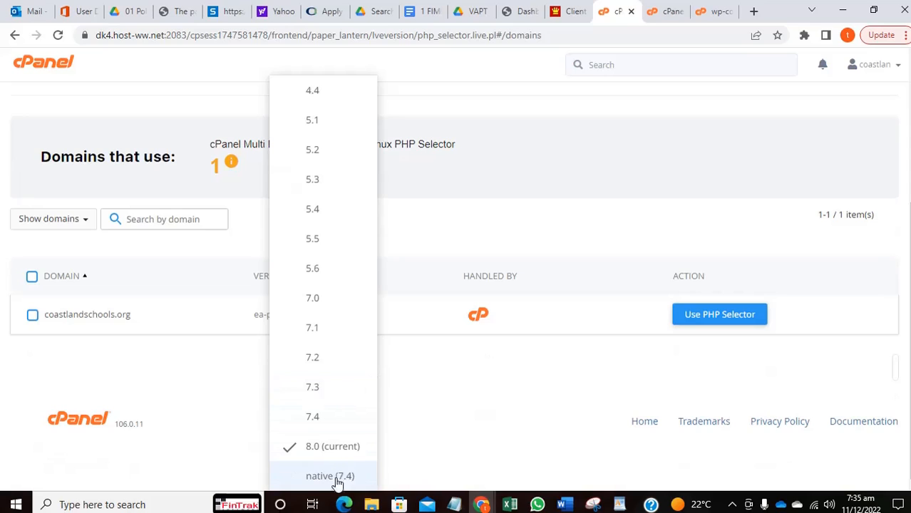
mouse_move(348, 476)
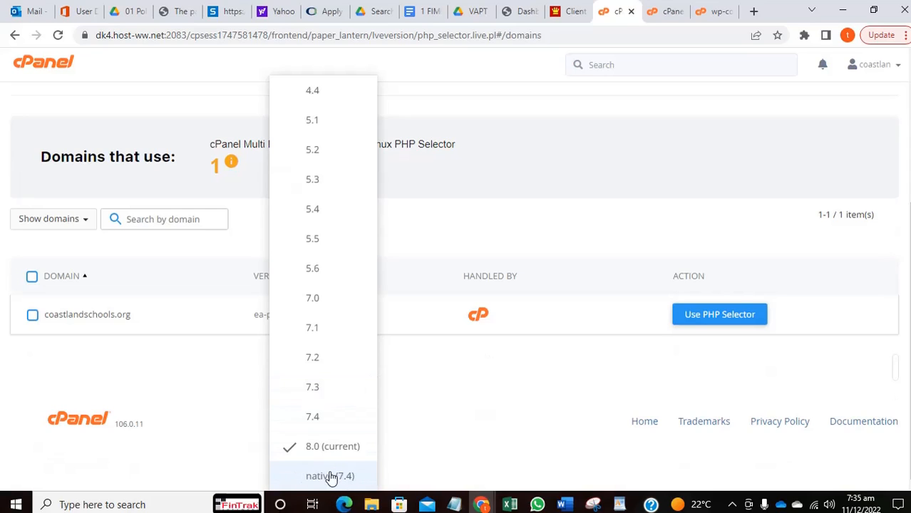
mouse_move(311, 236)
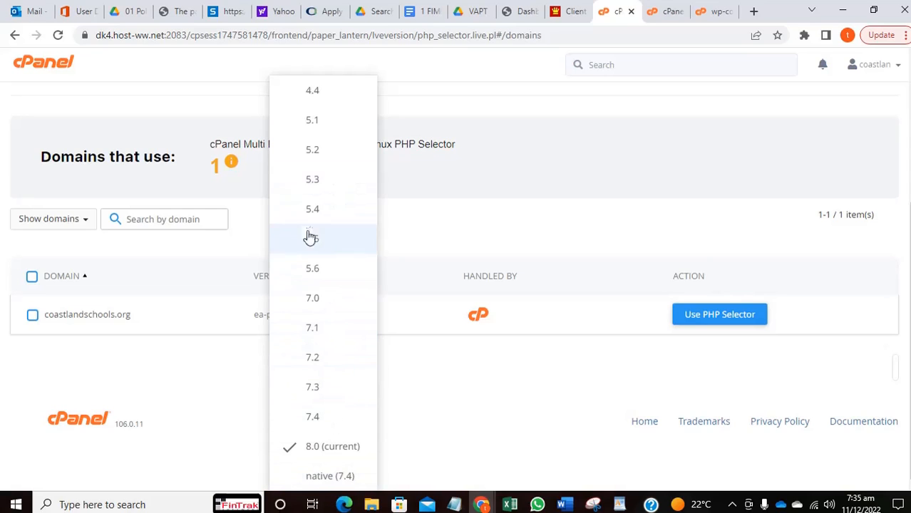
mouse_move(875, 286)
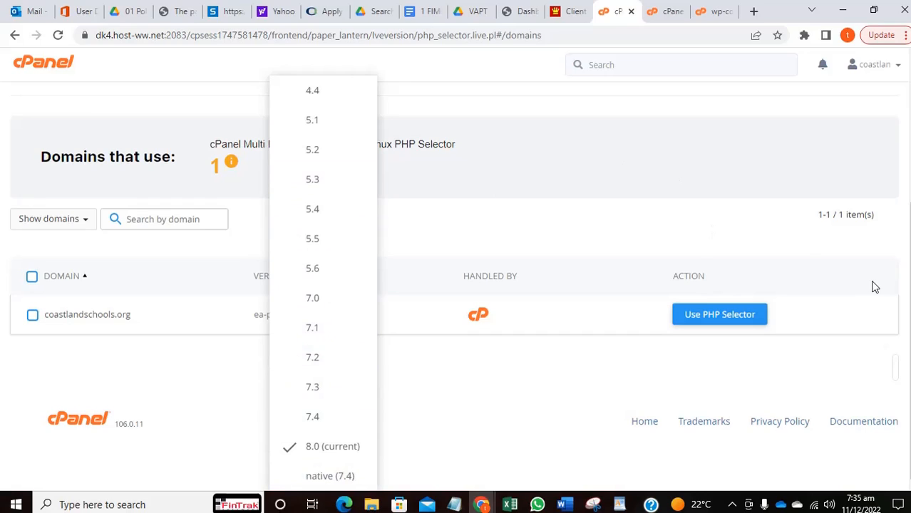
mouse_move(640, 237)
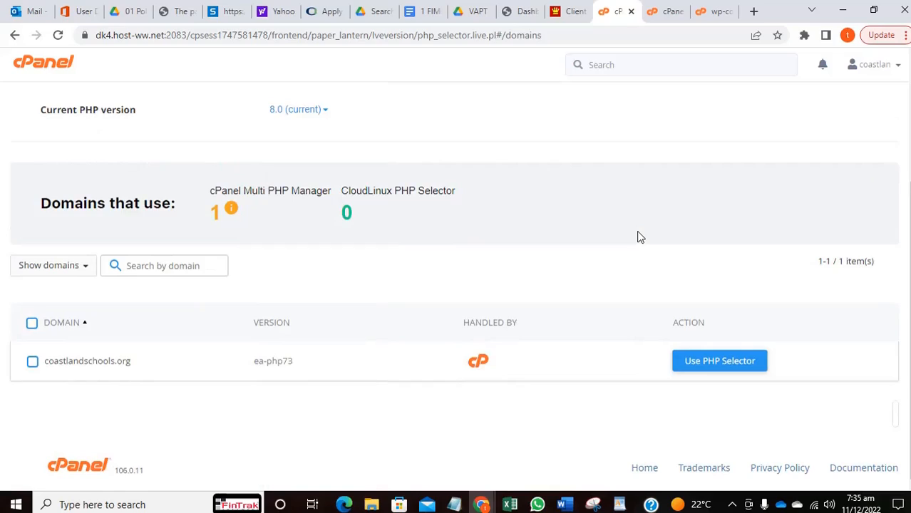
mouse_move(647, 100)
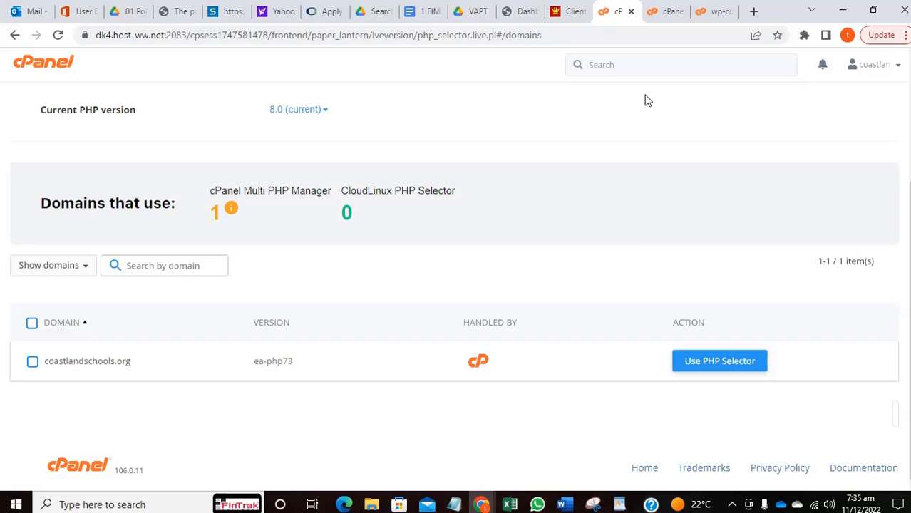
mouse_move(622, 108)
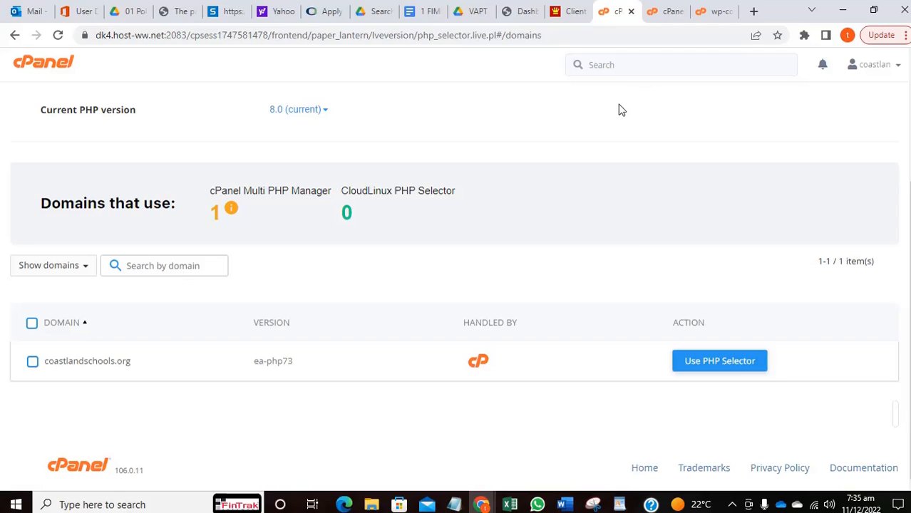
mouse_move(659, 5)
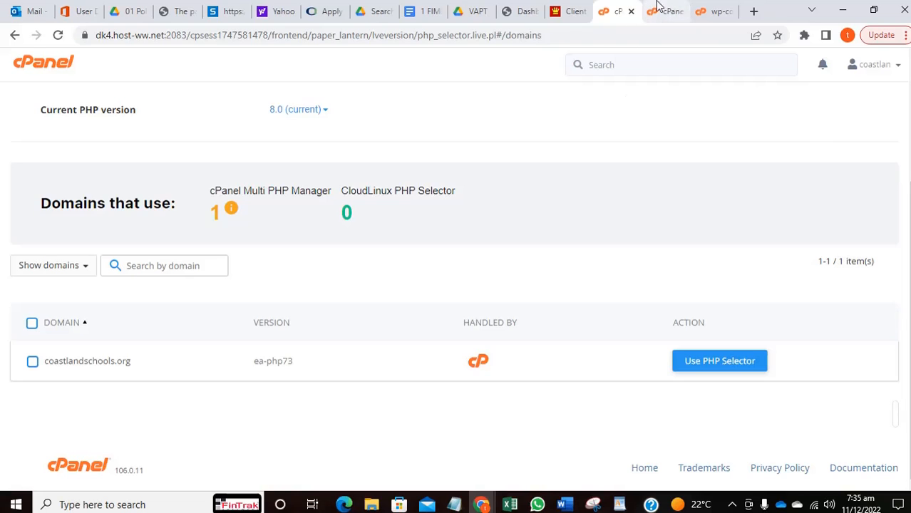
Review the public_html/wp-content/plugins folder listing elementor, elementor-pro and other plugins
click(666, 12)
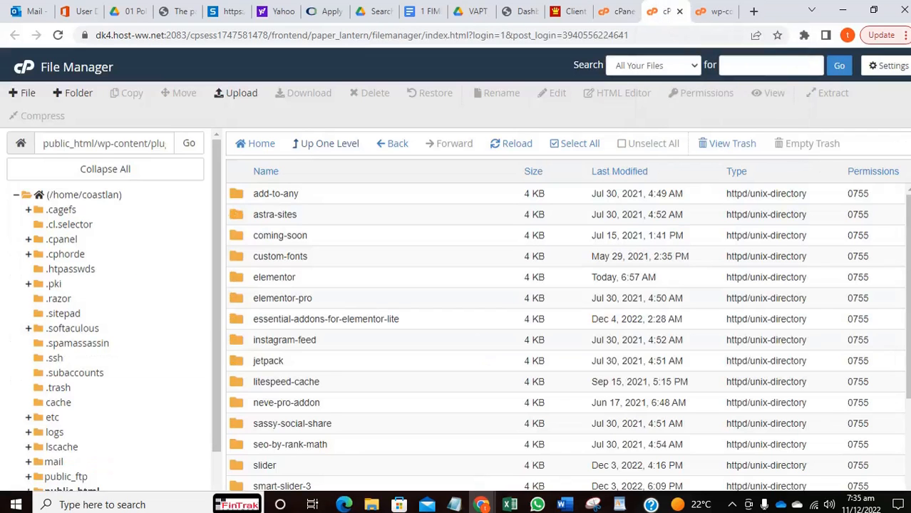
mouse_move(873, 172)
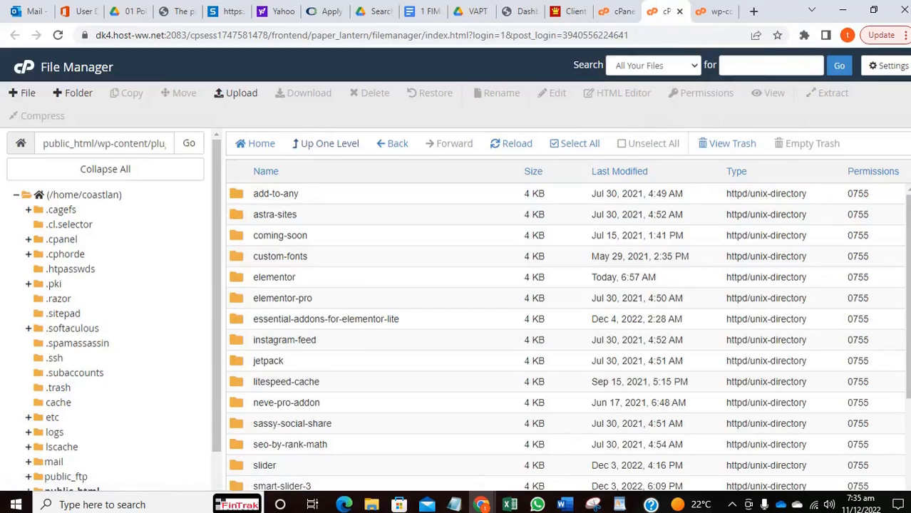
scroll(down, 3)
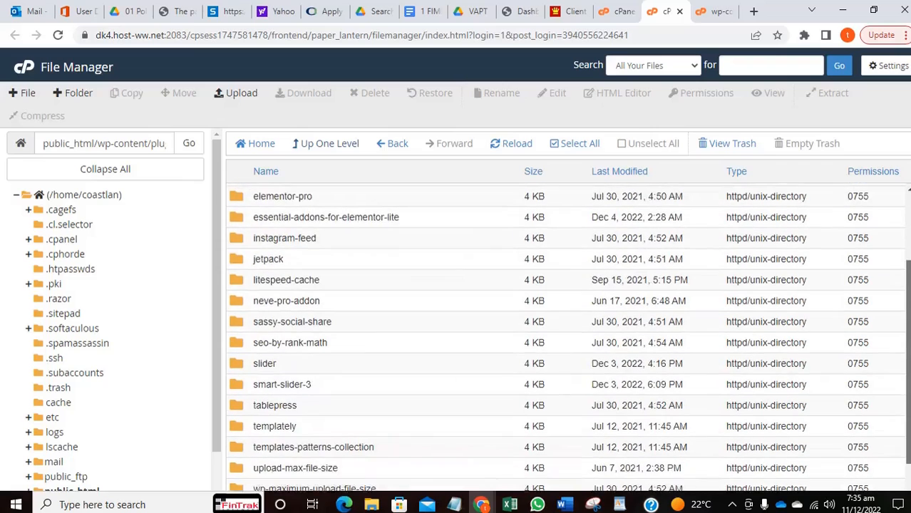
scroll(down, 3)
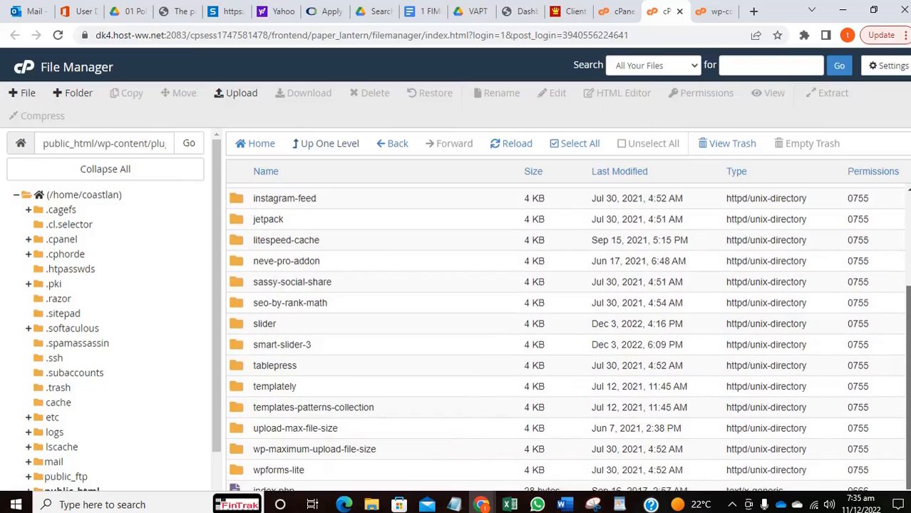
scroll(up, 3)
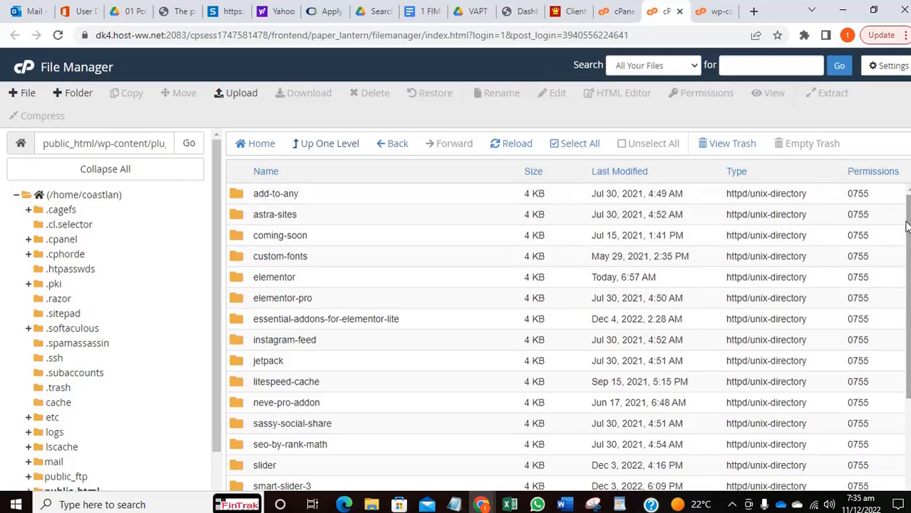
mouse_move(698, 23)
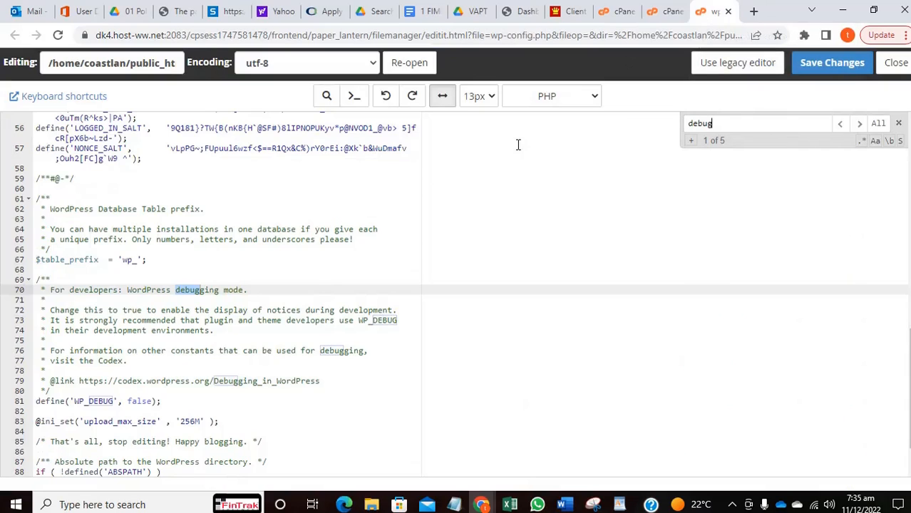
mouse_move(562, 174)
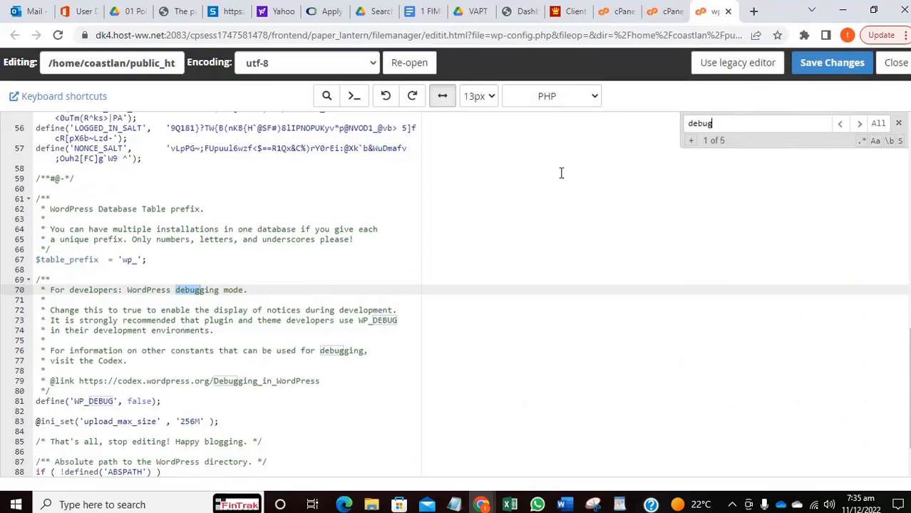
mouse_move(139, 336)
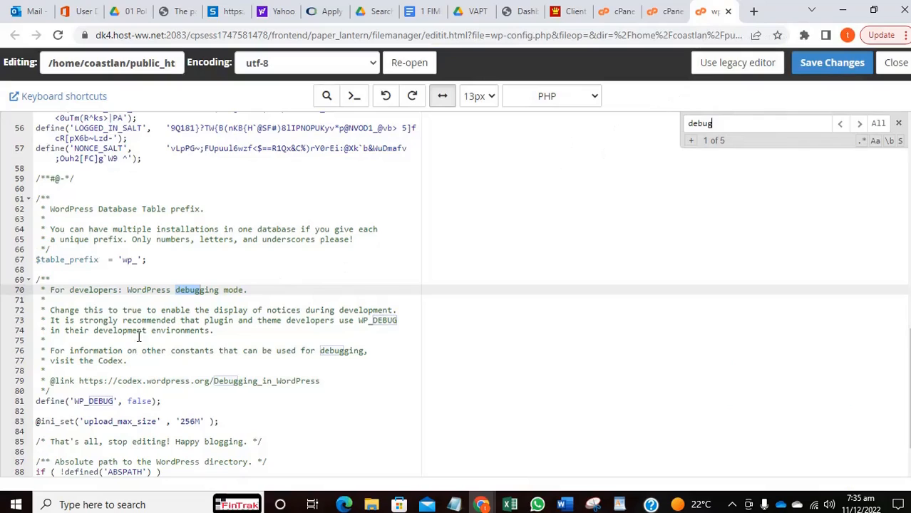
mouse_move(536, 215)
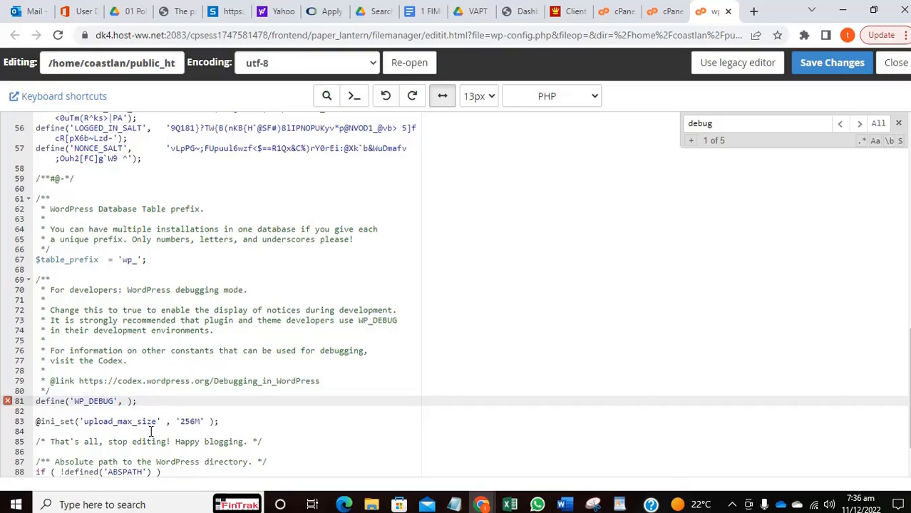
Set define('WP_DEBUG', true) in wp-config.php and save the changes
text(true)
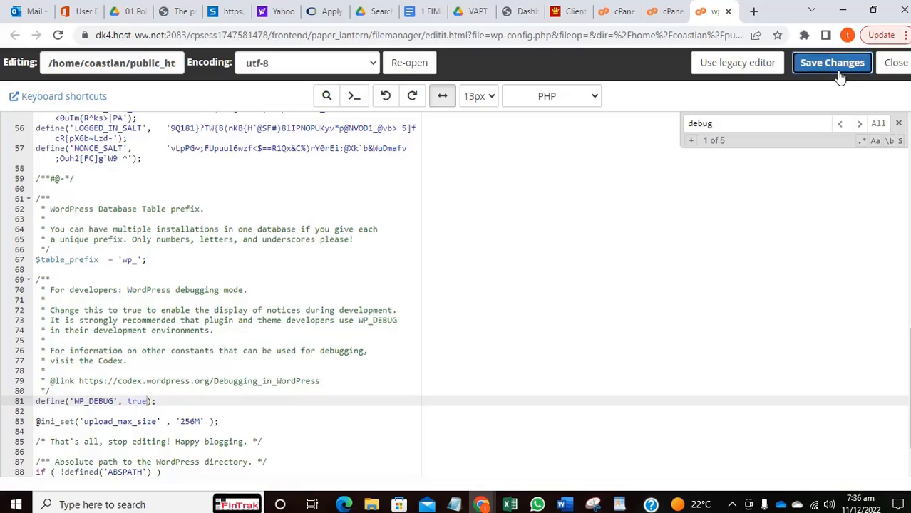
click(832, 63)
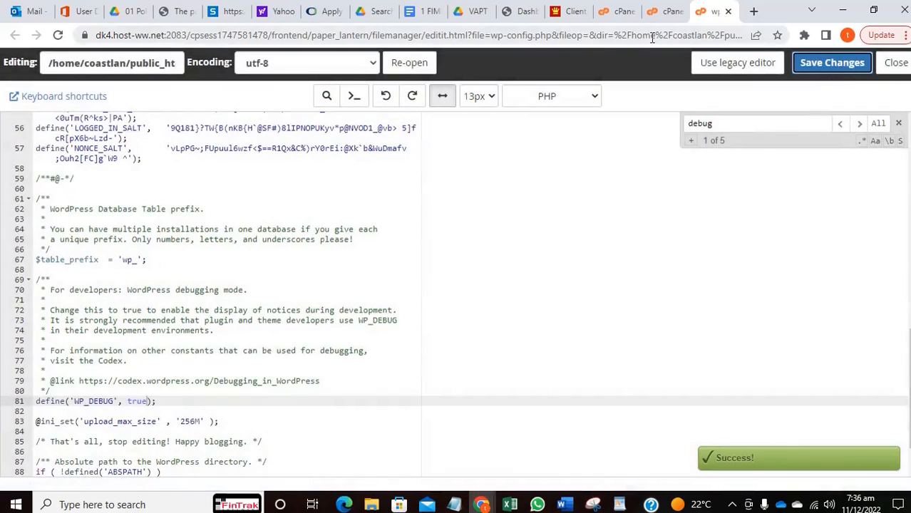
mouse_move(520, 12)
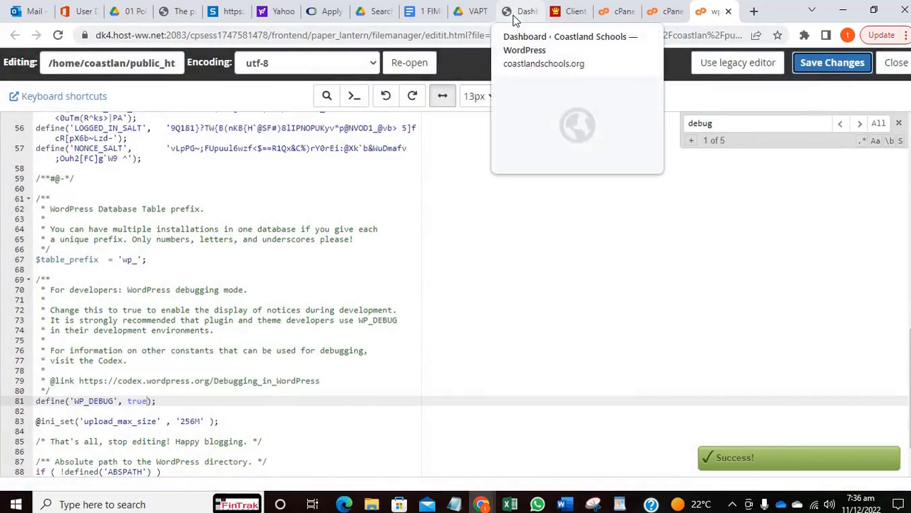
Reload wp-admin to reveal the fatal error trace pointing into elementor and elementor-pro
click(522, 12)
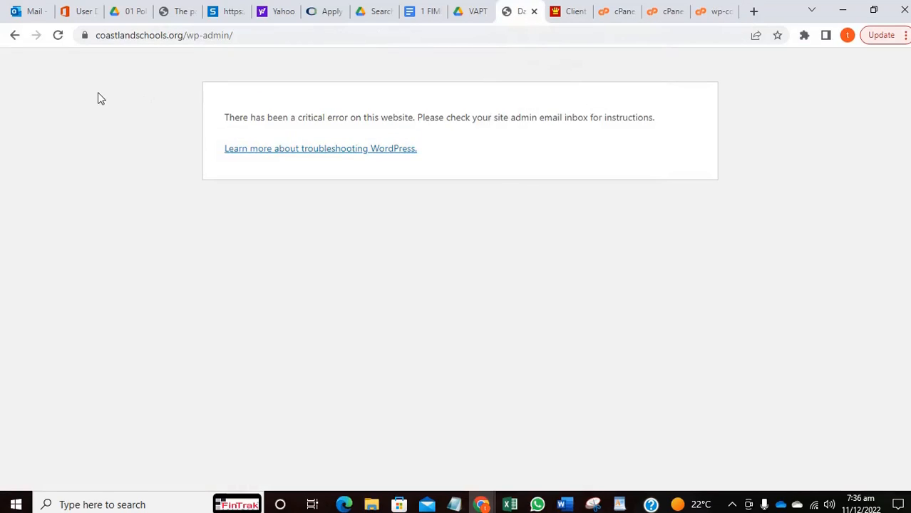
mouse_move(57, 36)
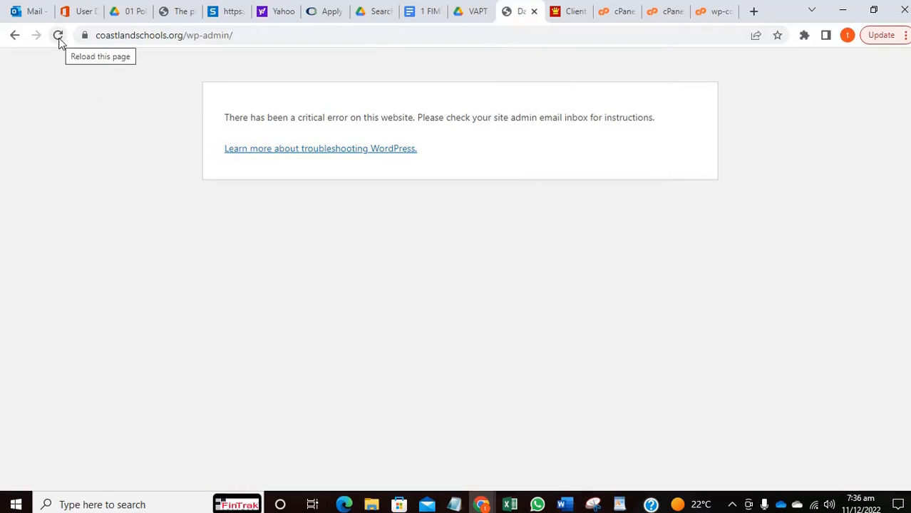
click(57, 36)
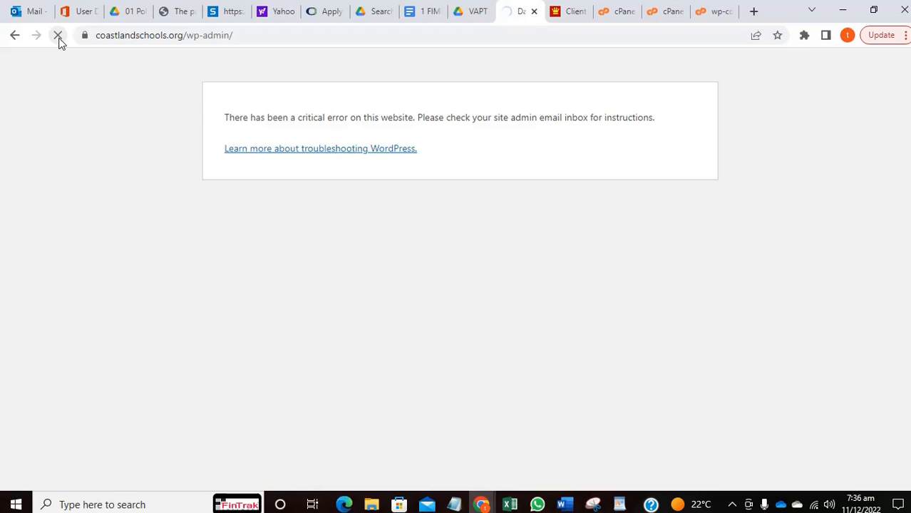
click(56, 34)
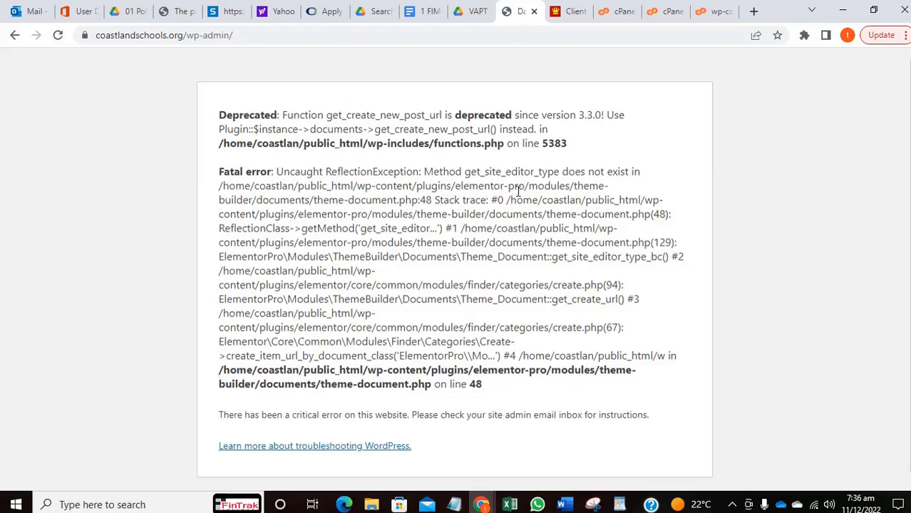
mouse_move(445, 200)
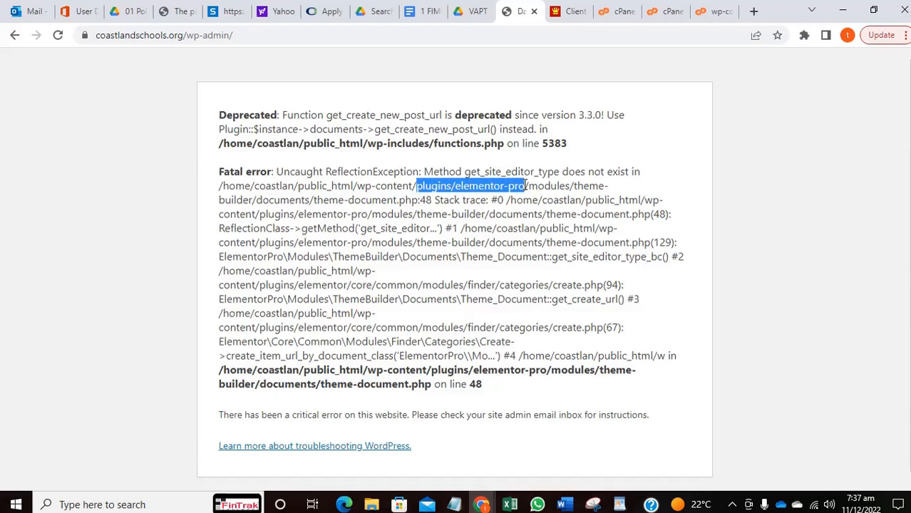
mouse_move(311, 274)
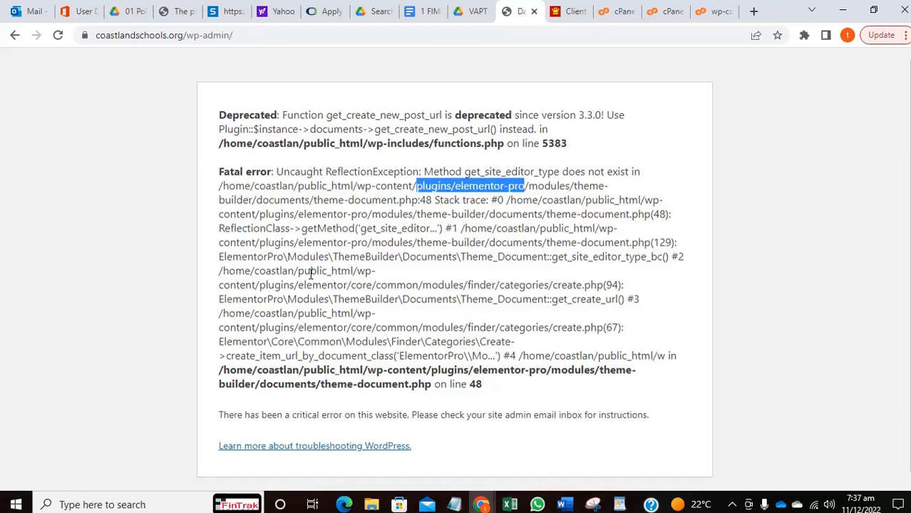
mouse_move(388, 271)
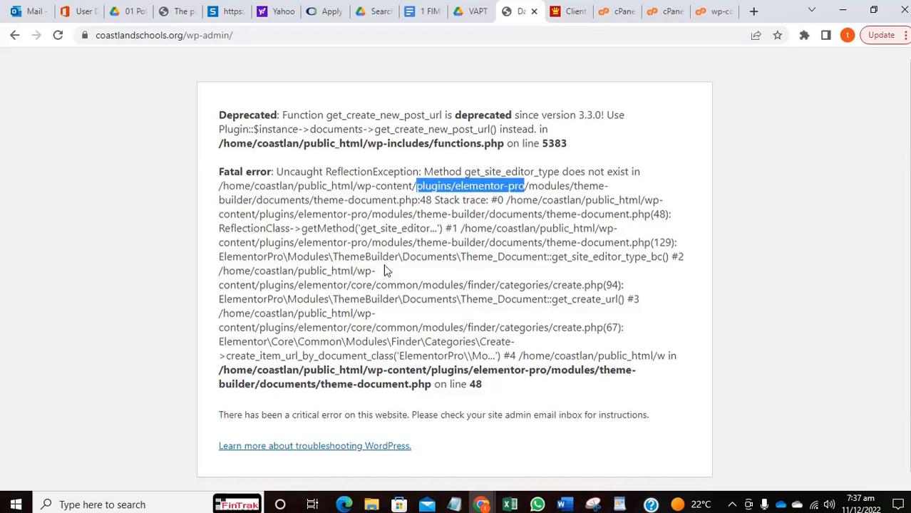
mouse_move(339, 288)
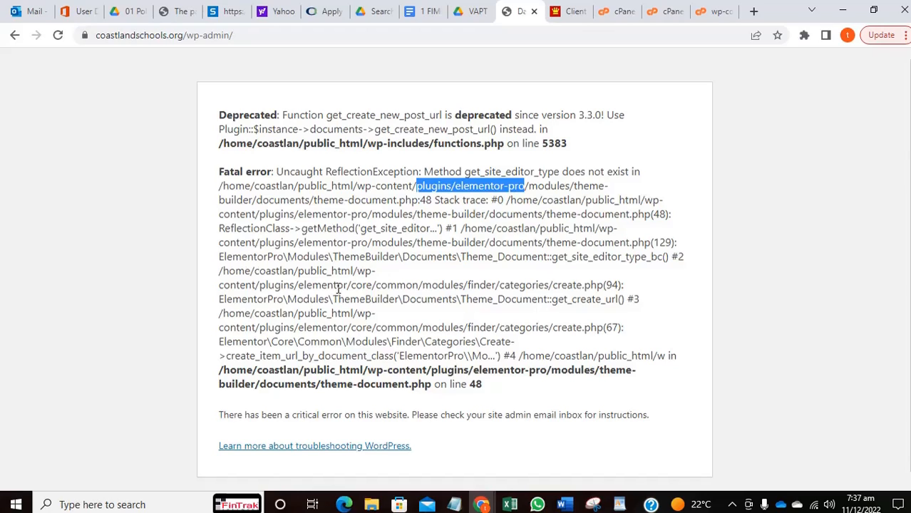
mouse_move(364, 371)
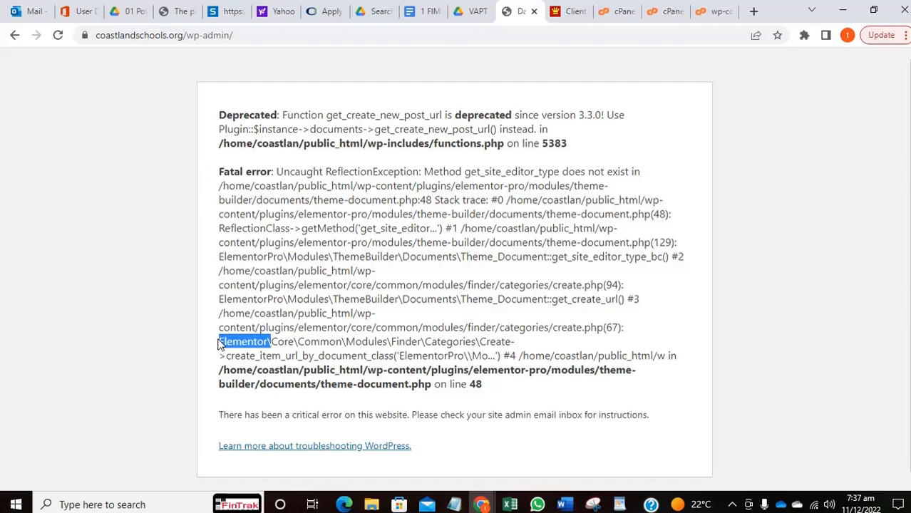
mouse_move(468, 271)
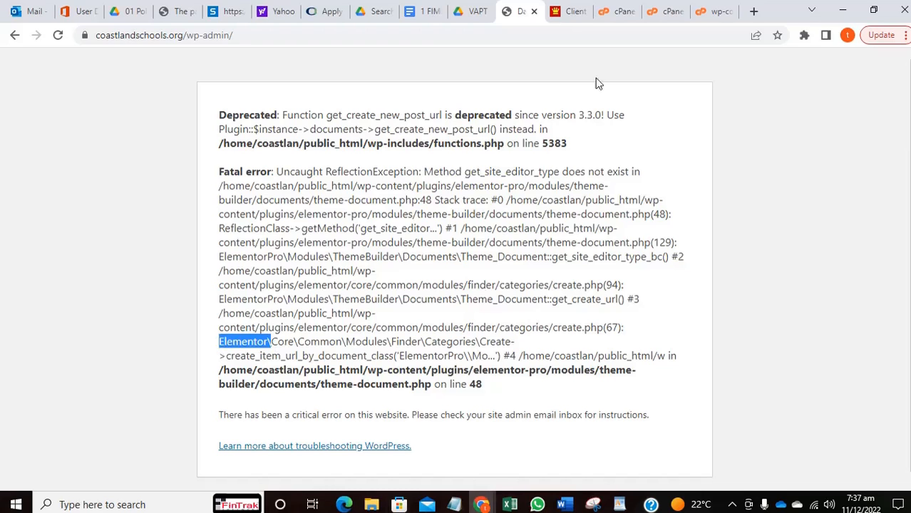
click(666, 11)
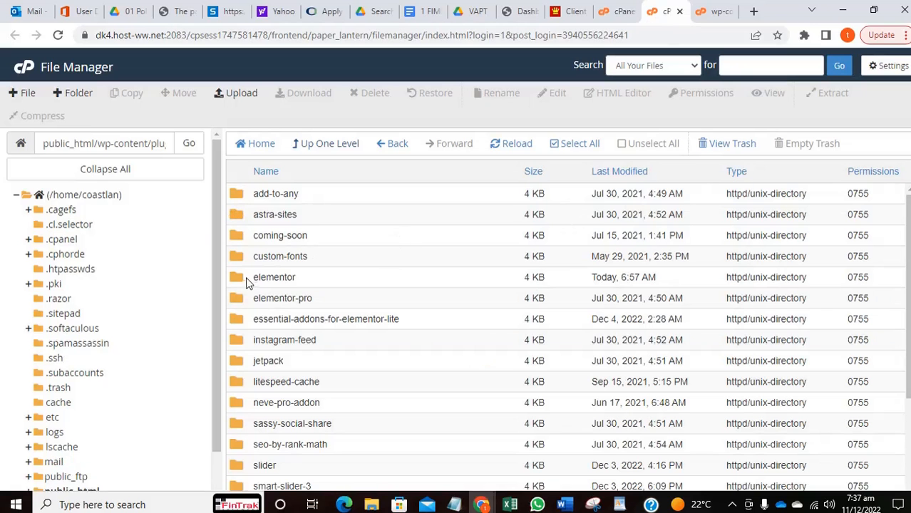
mouse_move(753, 271)
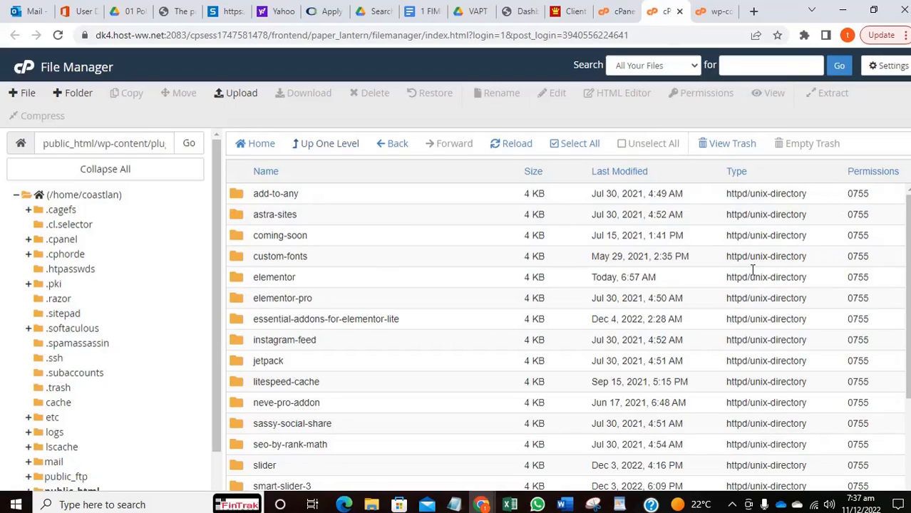
mouse_move(298, 236)
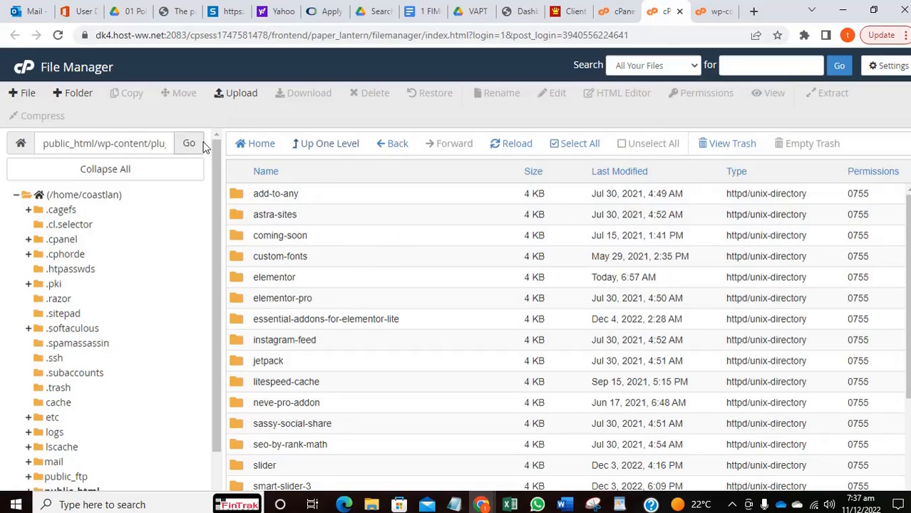
Rename elementor.php to elementorr.php inside wp-content/plugins/elementor
click(330, 143)
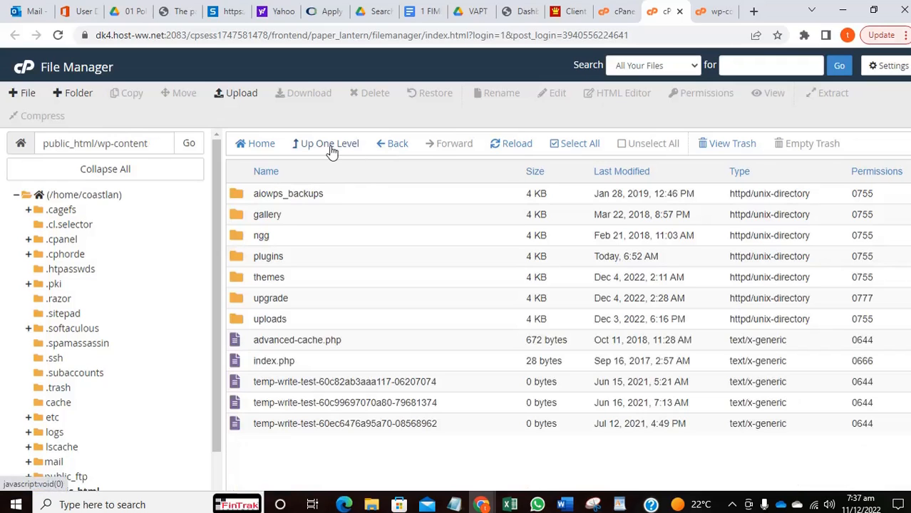
mouse_move(231, 268)
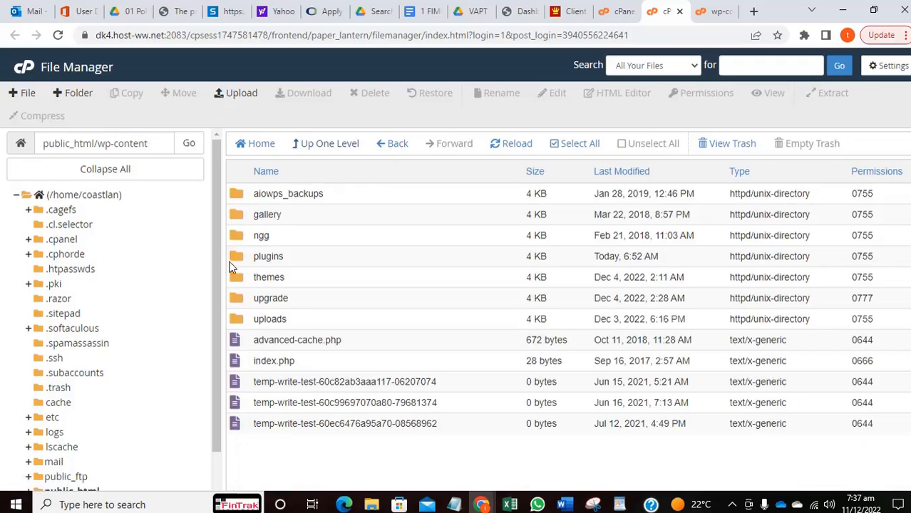
double_click(268, 257)
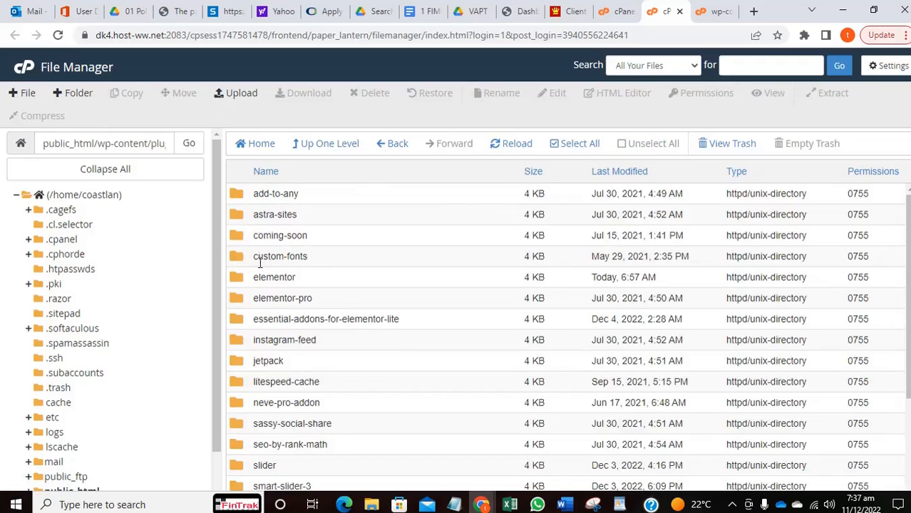
mouse_move(237, 275)
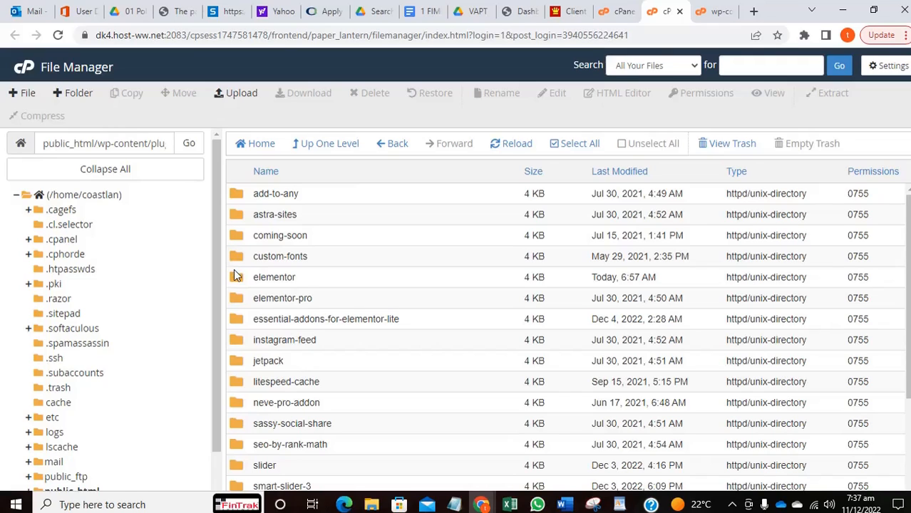
mouse_move(240, 282)
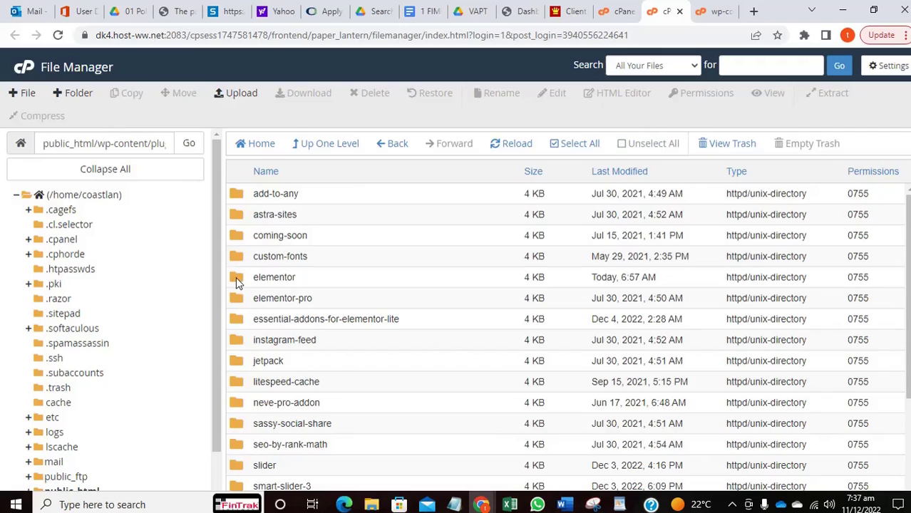
double_click(274, 276)
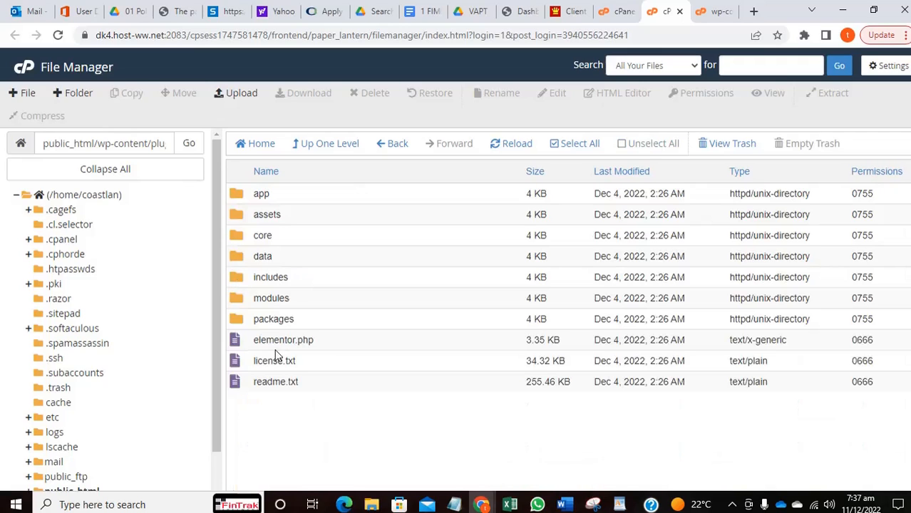
right_click(283, 340)
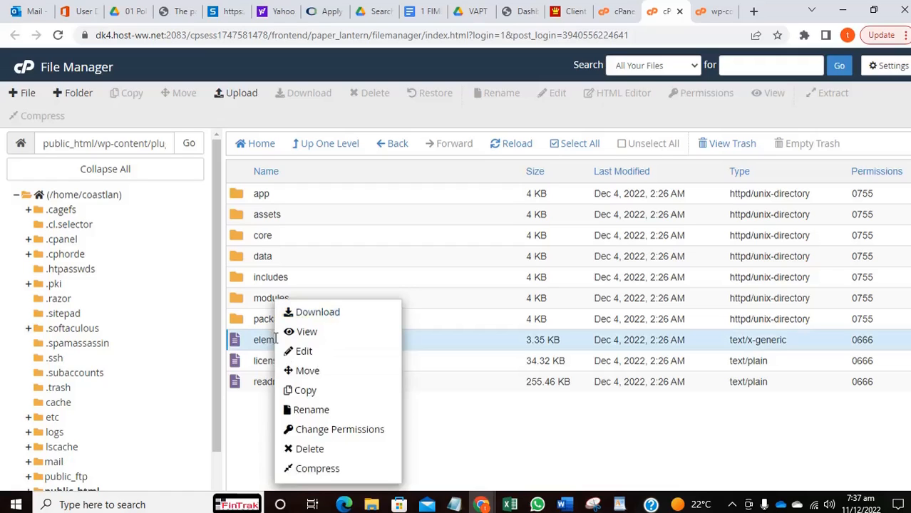
click(311, 410)
text(elementorr.php)
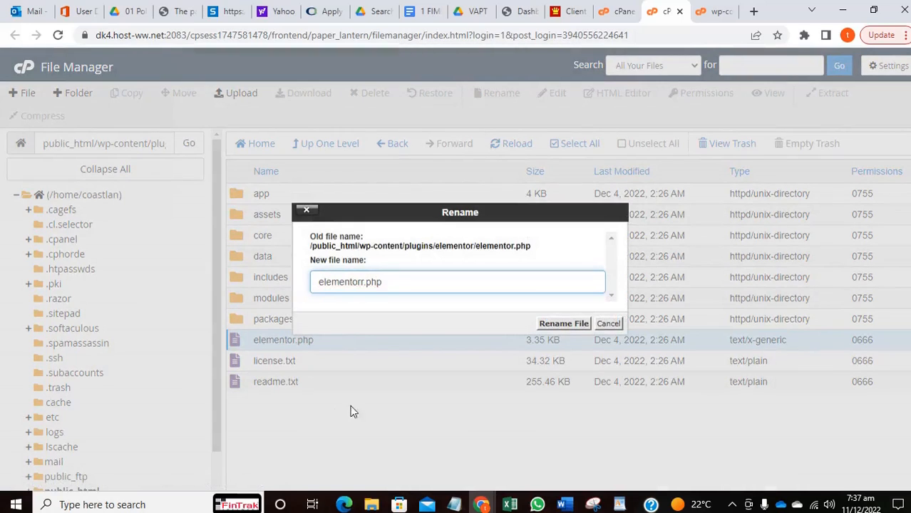
click(565, 324)
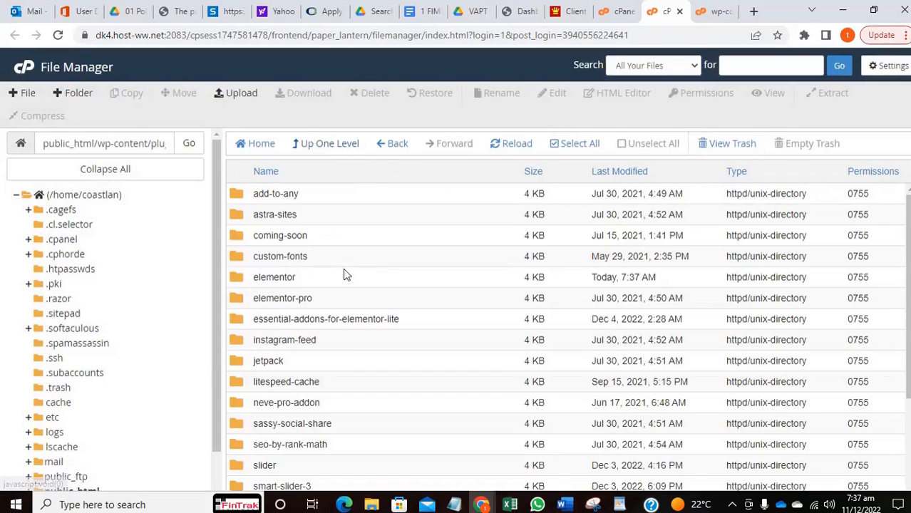
mouse_move(237, 299)
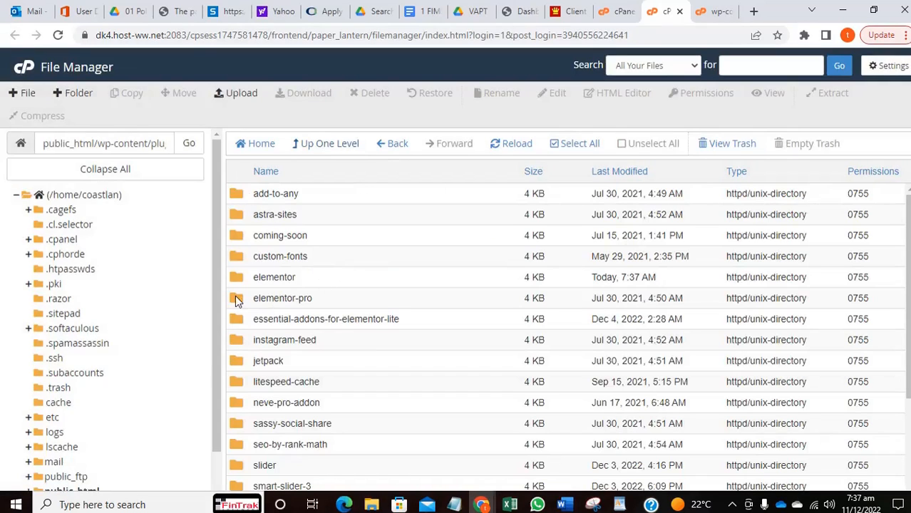
Rename elementor-pro.php to elementorr-pro.php inside the elementor-pro folder
double_click(282, 298)
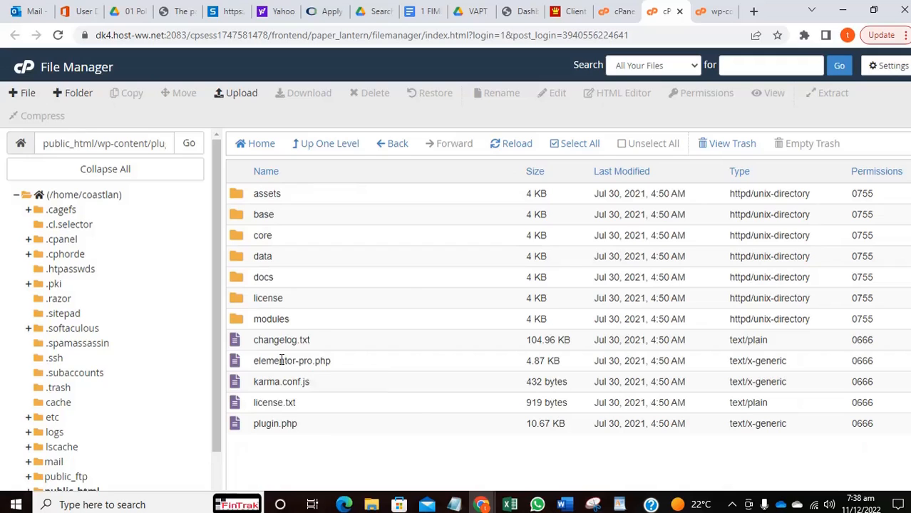
click(502, 93)
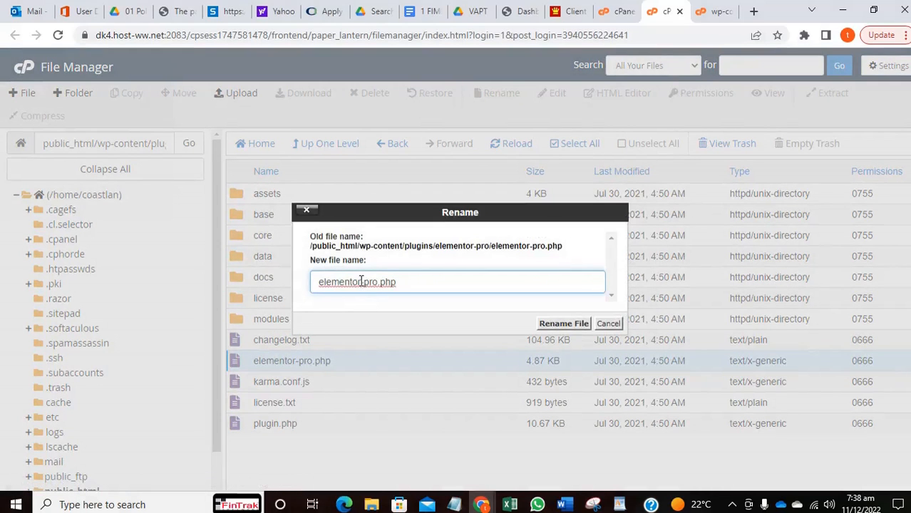
text(elementor-pro.php)
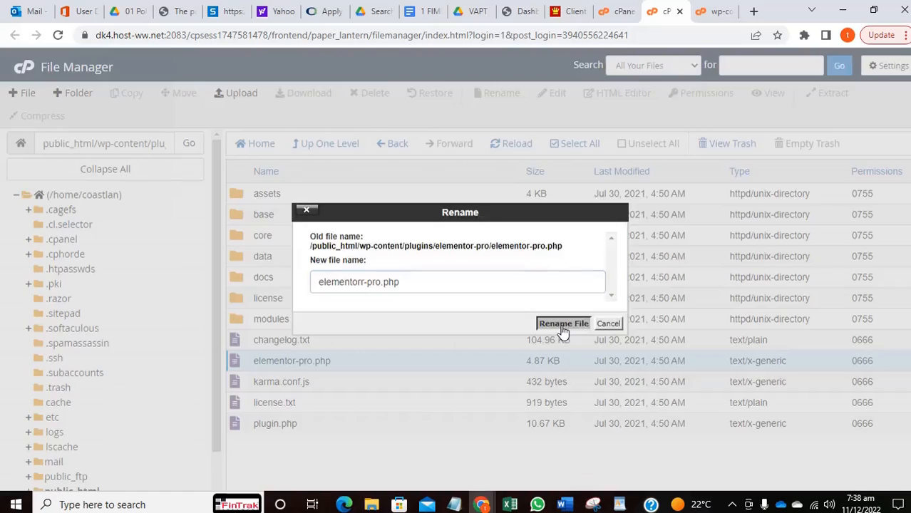
click(563, 323)
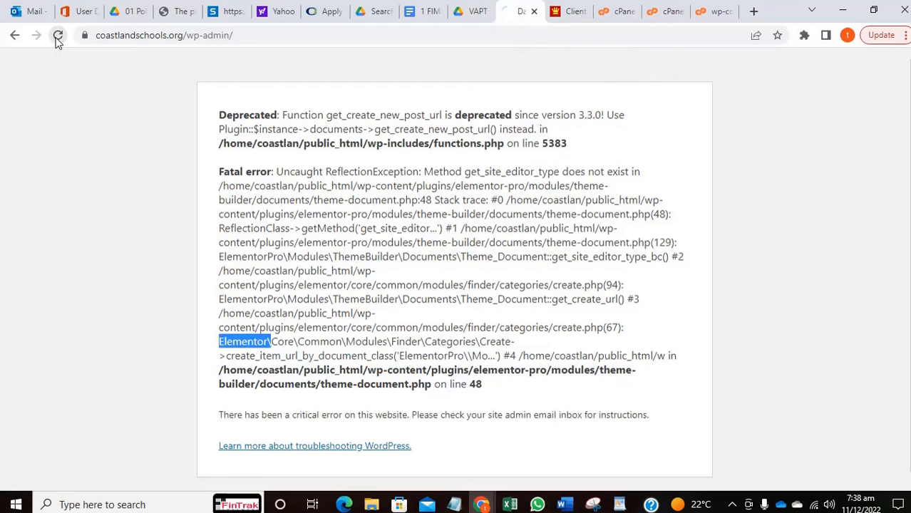
Reload wp-admin until the normal Dashboard loads, then bring the WordPad notes forward
click(57, 34)
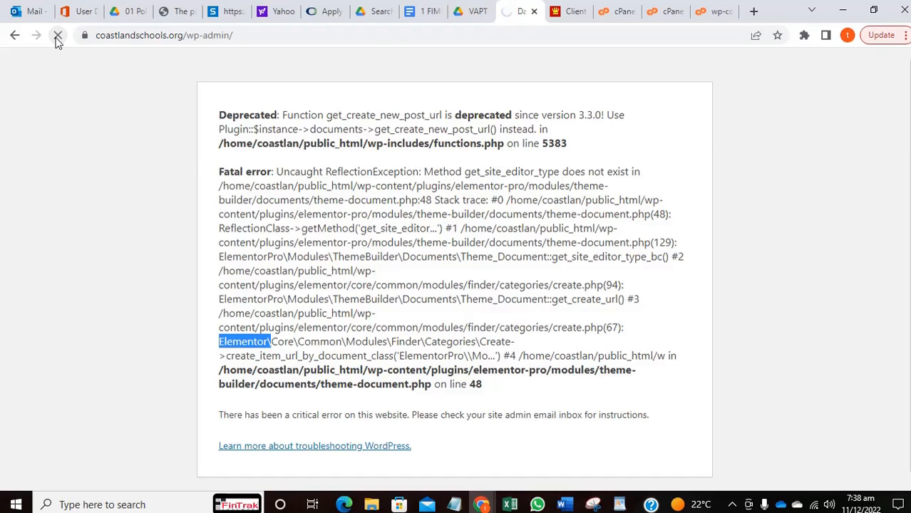
click(57, 34)
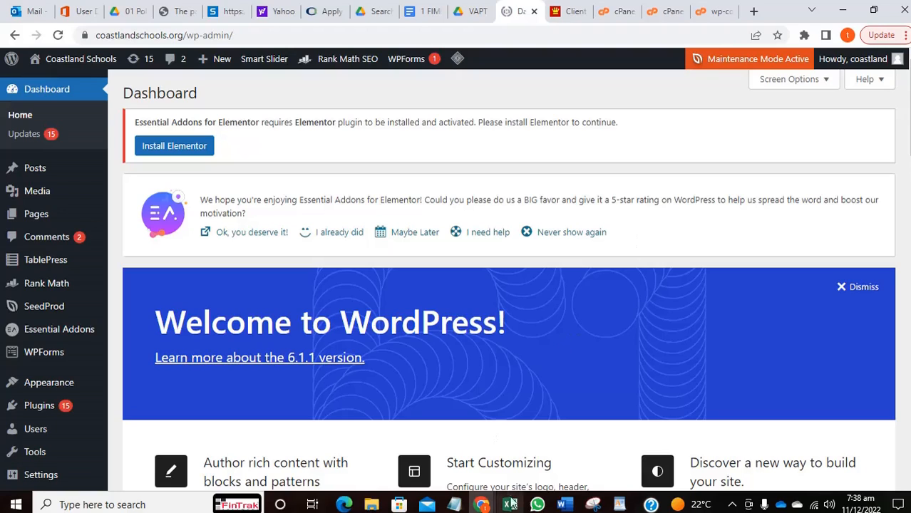
mouse_move(542, 405)
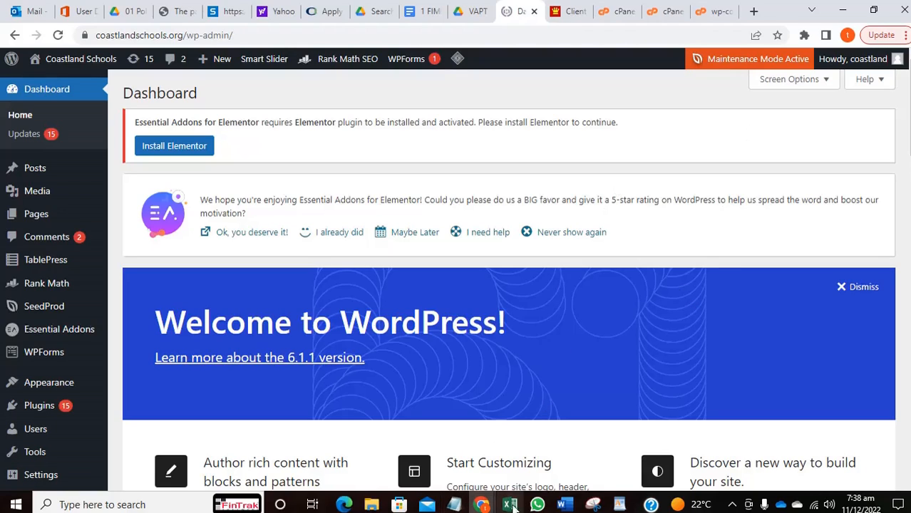
click(613, 502)
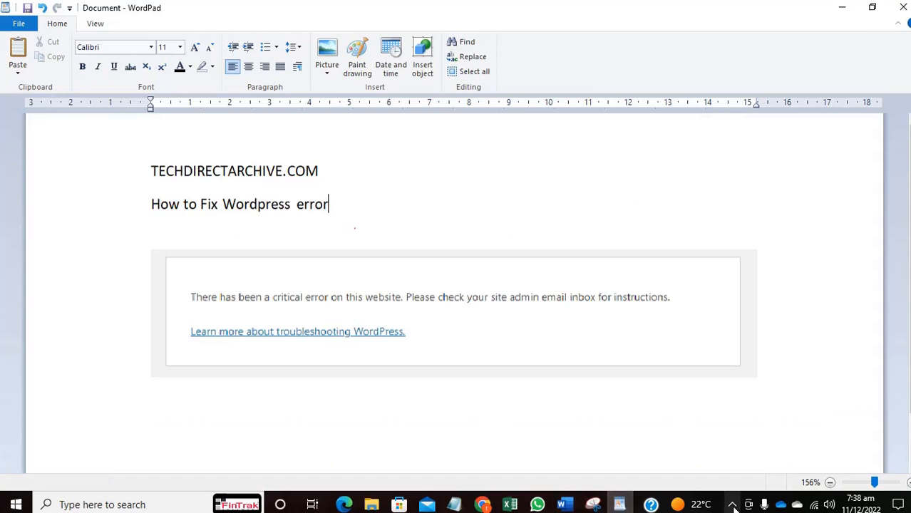
Keep the How to Fix Wordpress error notes in front and show hidden system tray icons
click(733, 505)
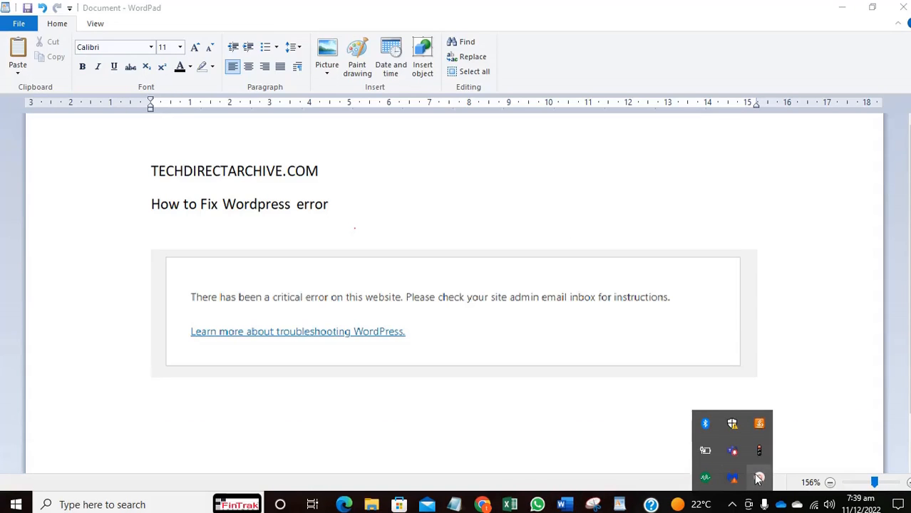